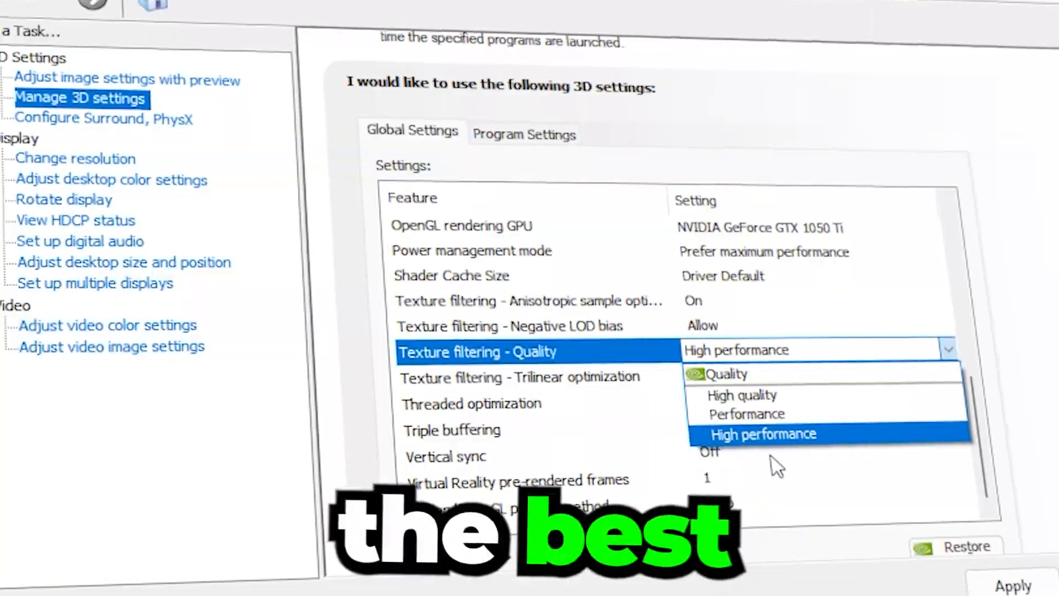
Set Texture filtering - Quality to High performance in the global 3D settings
click(763, 434)
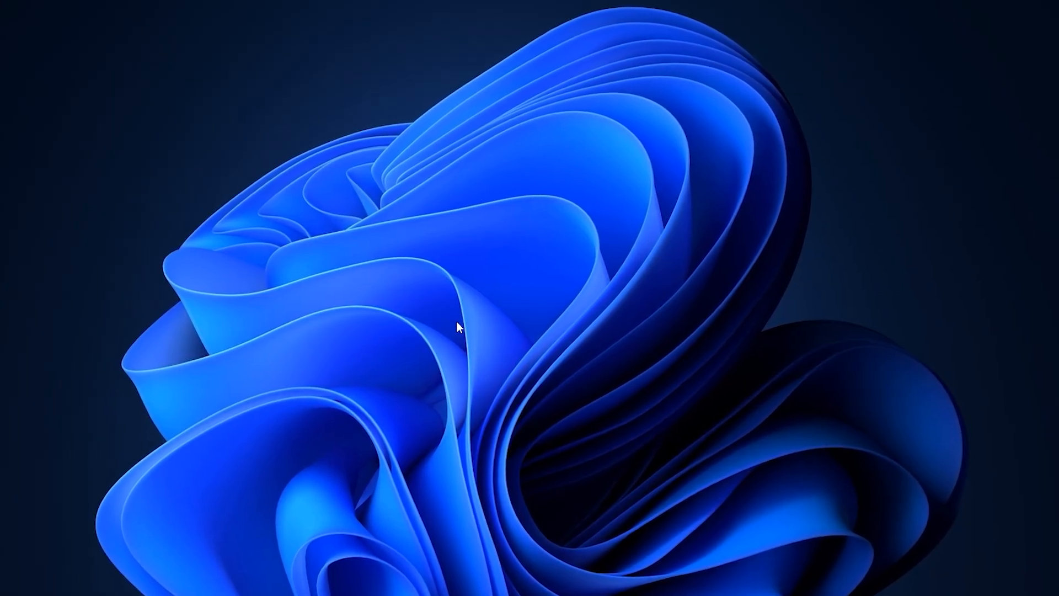
Bring up the Run dialog to launch Registry Editor
key(Win+r)
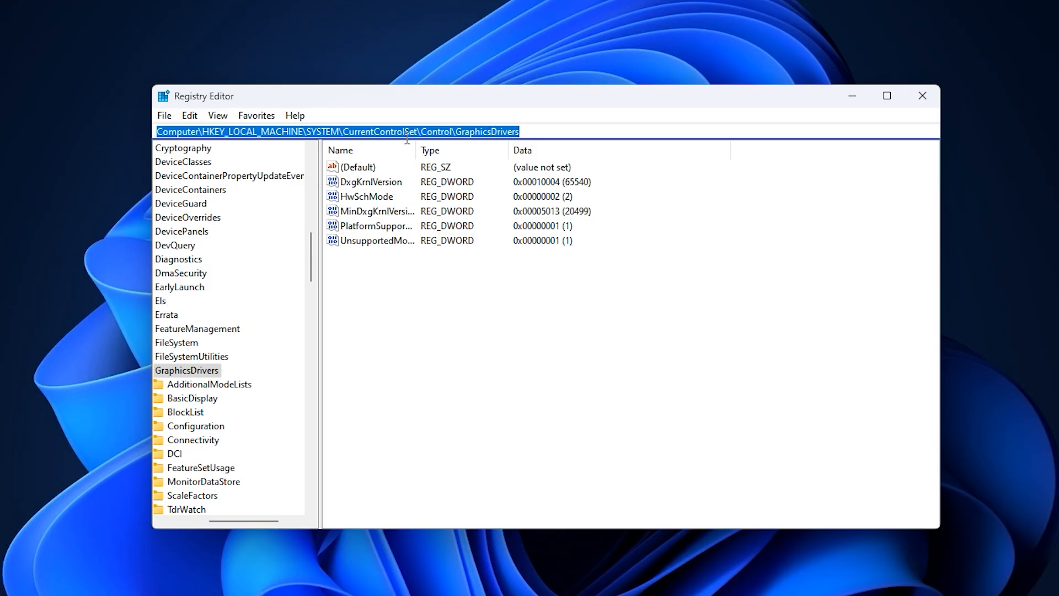
mouse_move(375, 279)
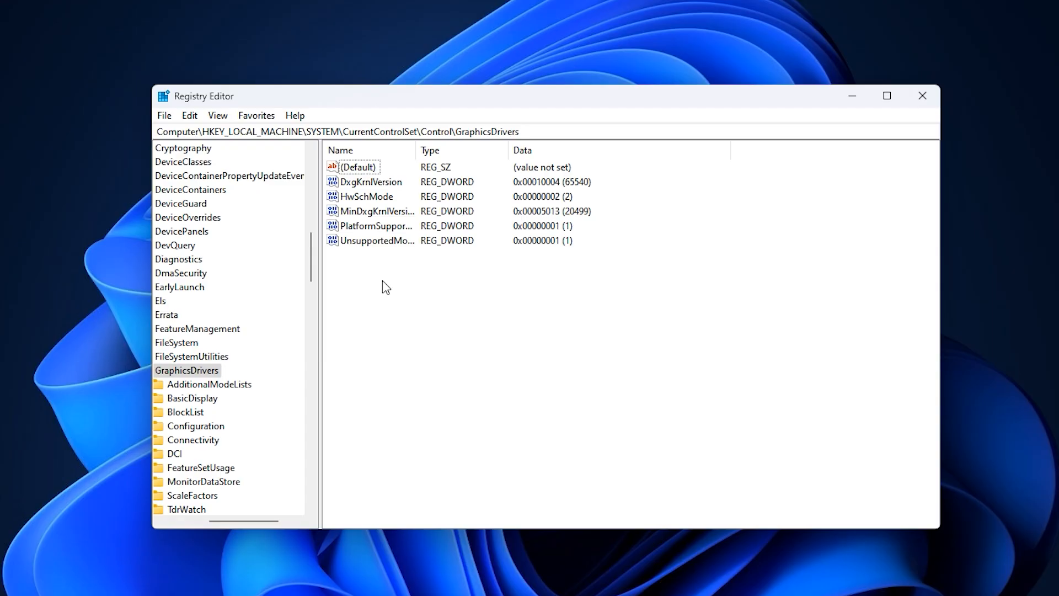
mouse_move(388, 329)
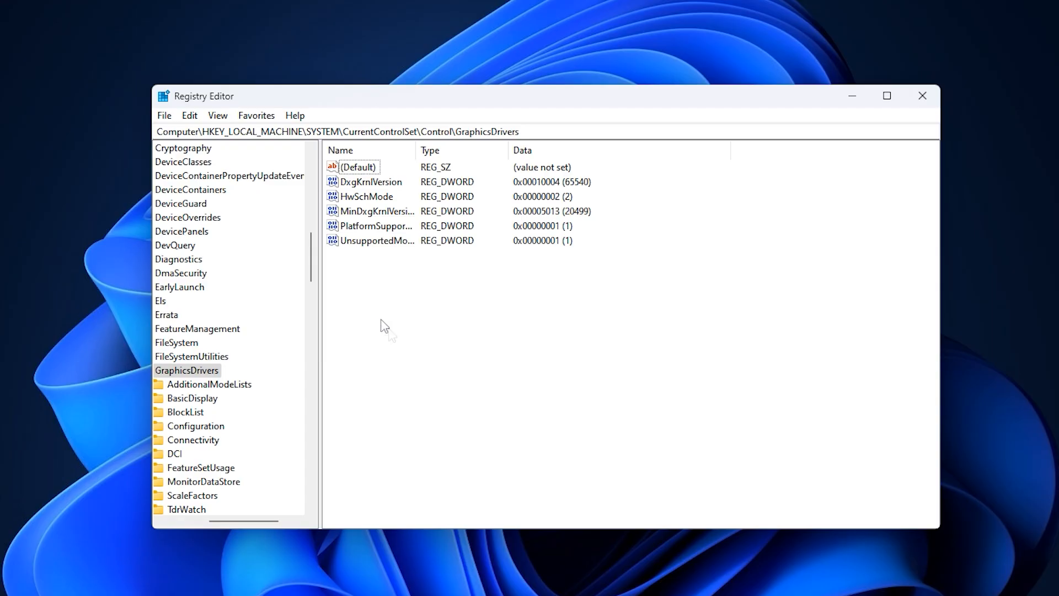
right_click(389, 327)
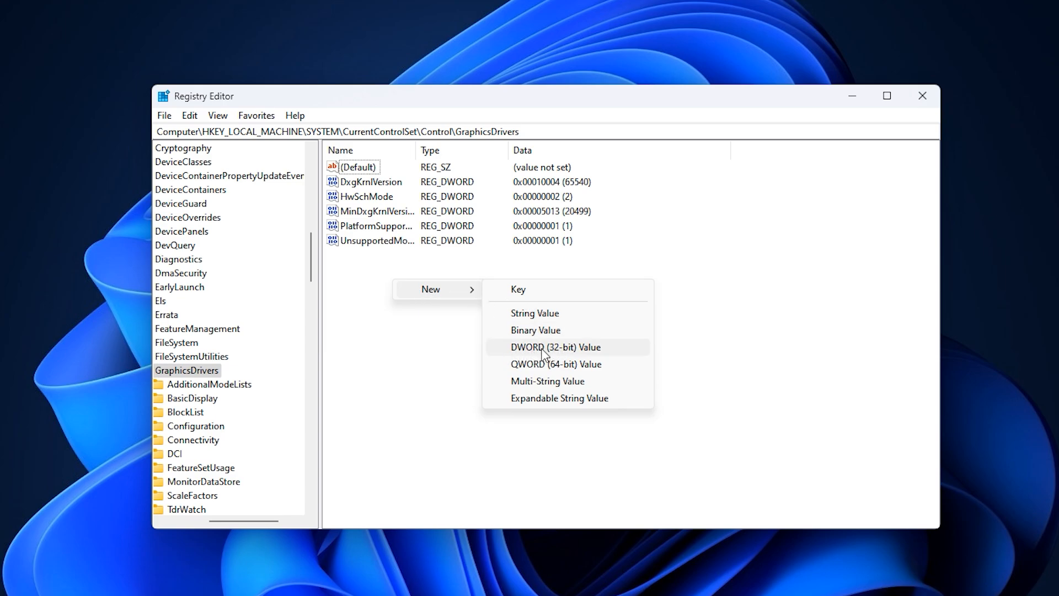
mouse_move(367, 198)
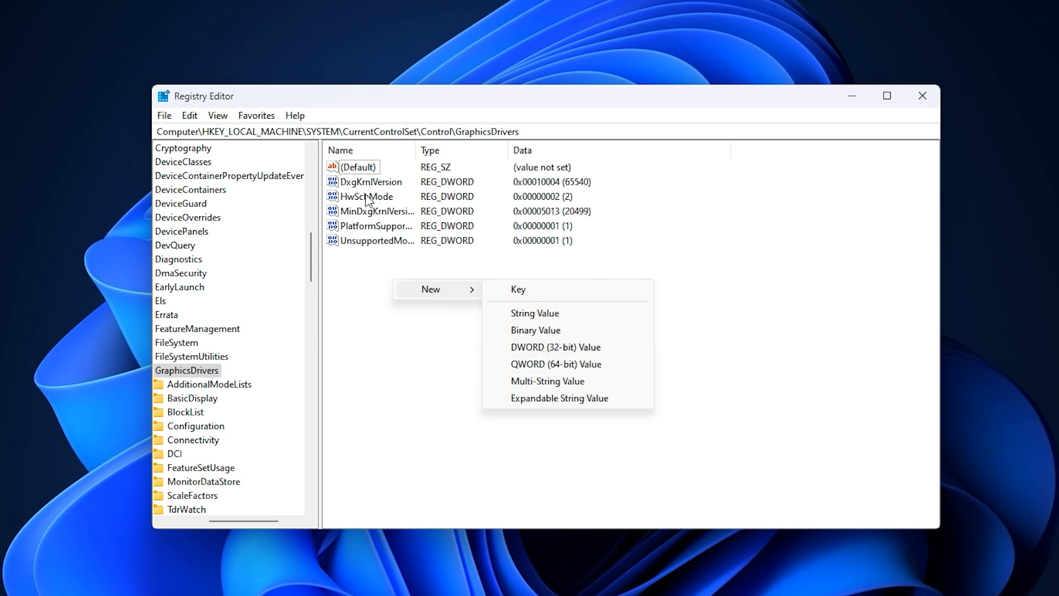
click(366, 196)
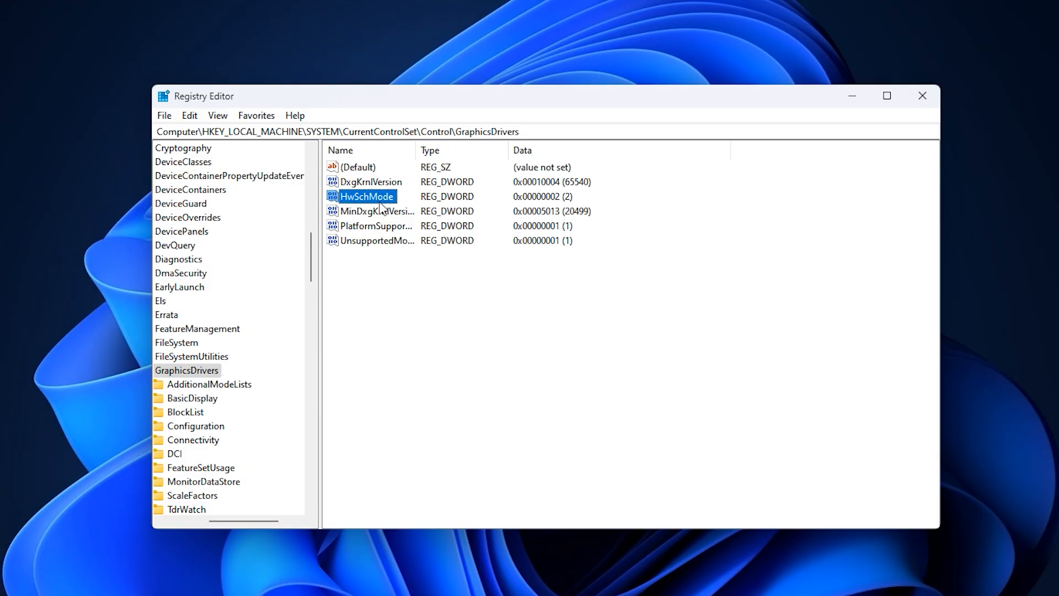
double_click(365, 197)
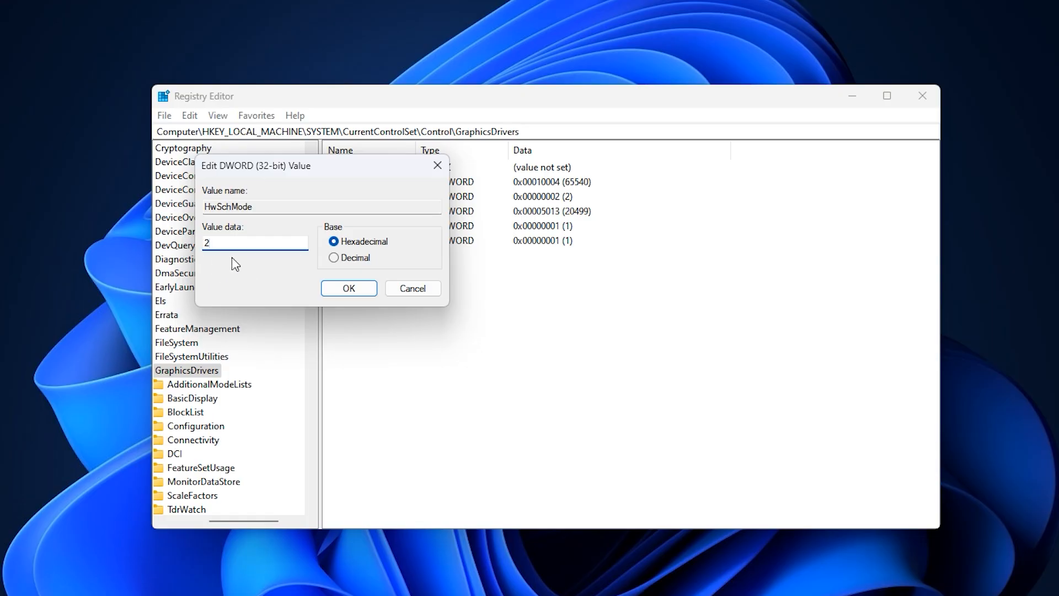
mouse_move(221, 258)
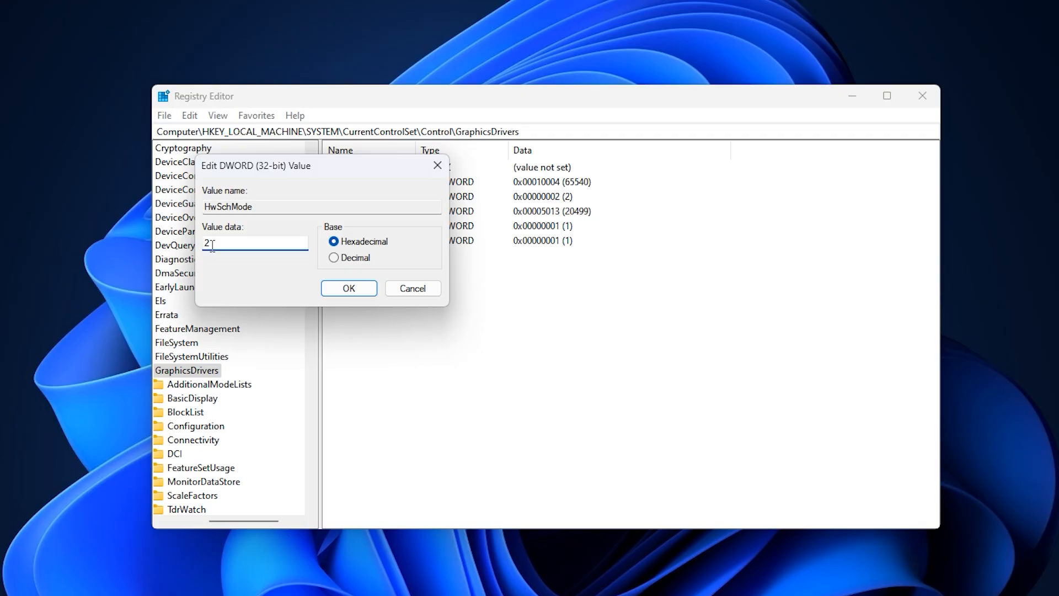
mouse_move(213, 247)
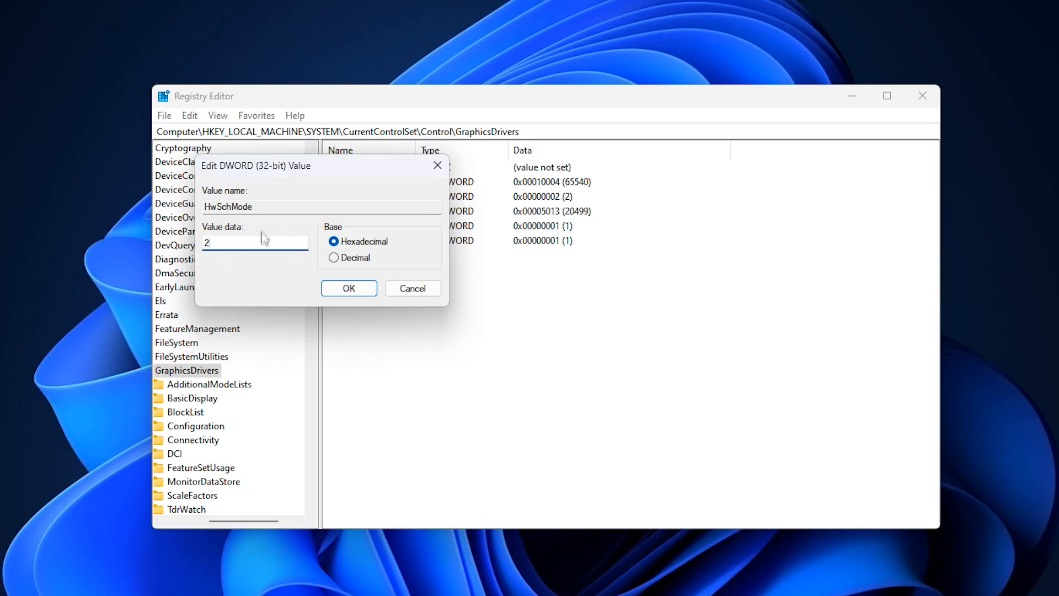
mouse_move(233, 263)
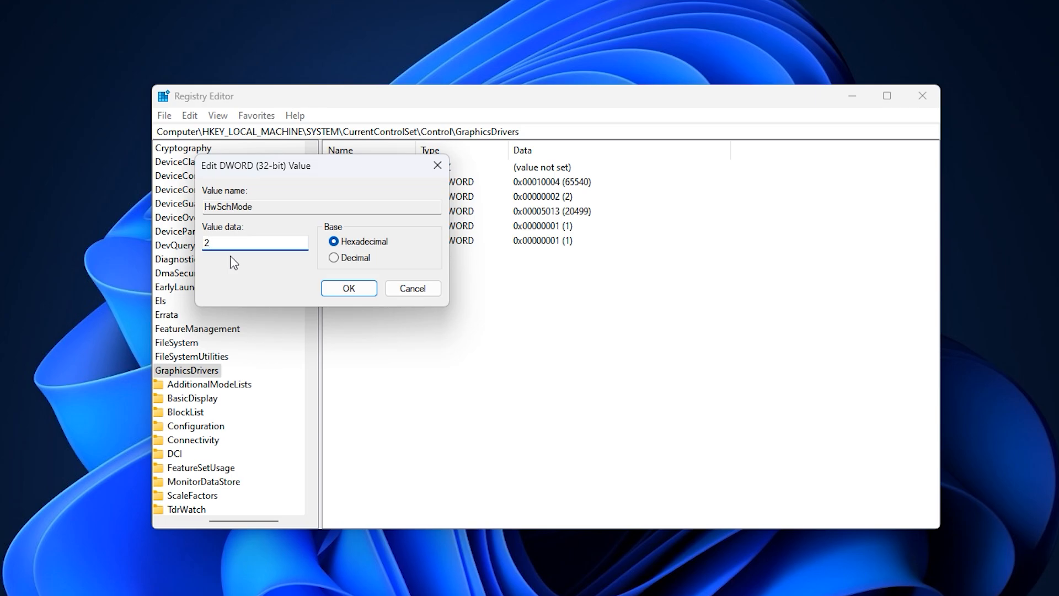
click(255, 242)
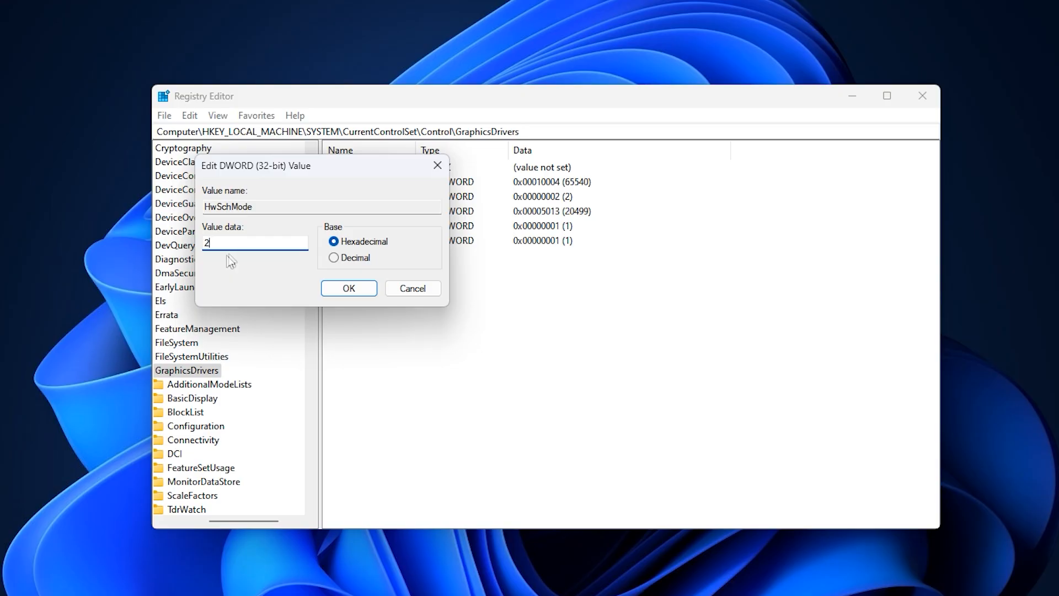
mouse_move(238, 263)
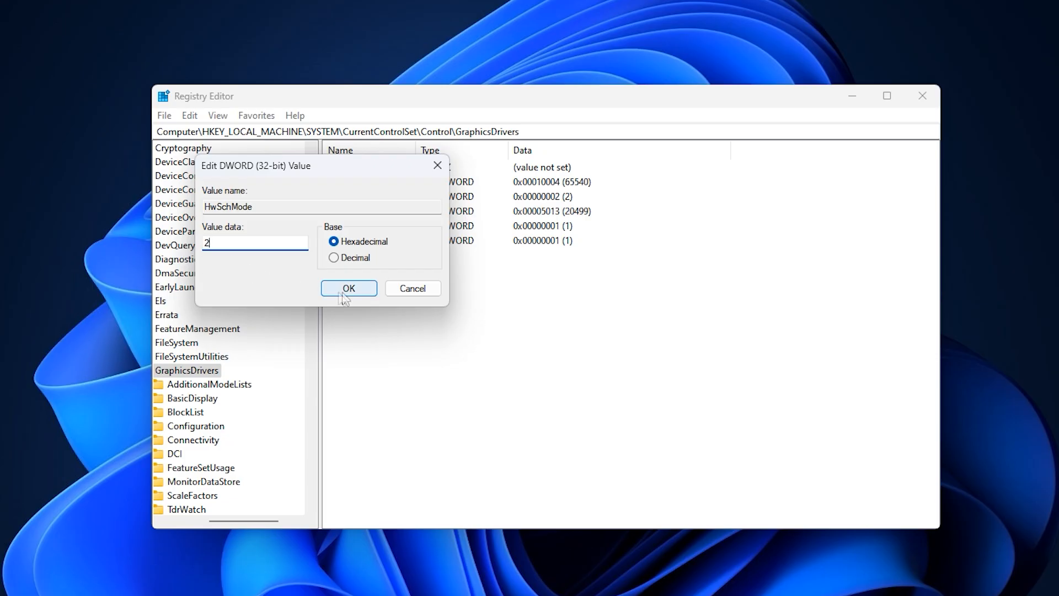
click(348, 288)
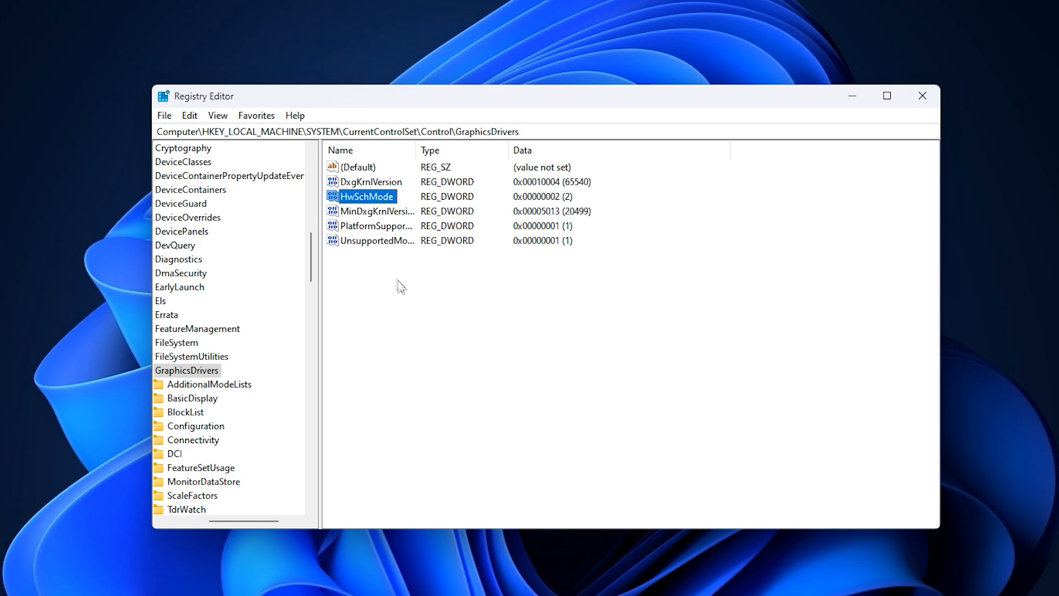
mouse_move(414, 281)
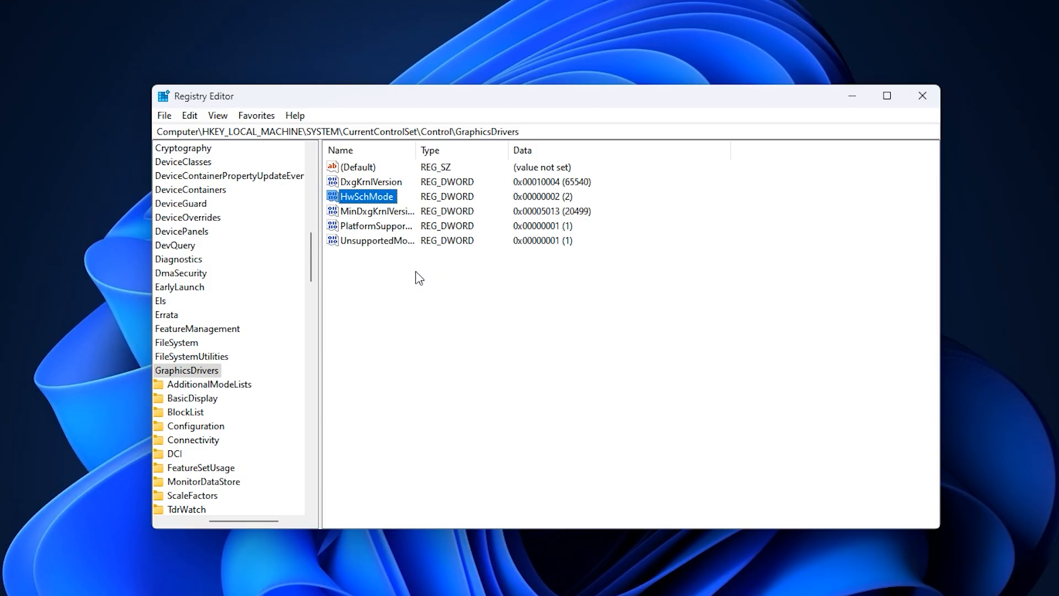
Close Registry Editor, leaving HwSchMode at 2
click(921, 95)
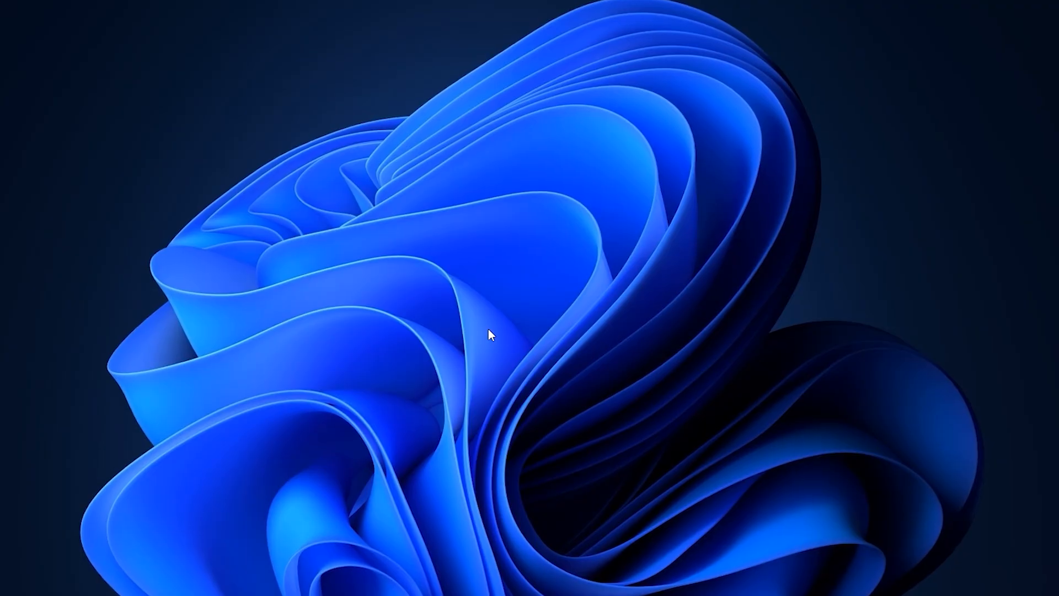
Launch NVIDIA App via search, check the Drivers page and driver type, then go to Graphics
click(382, 583)
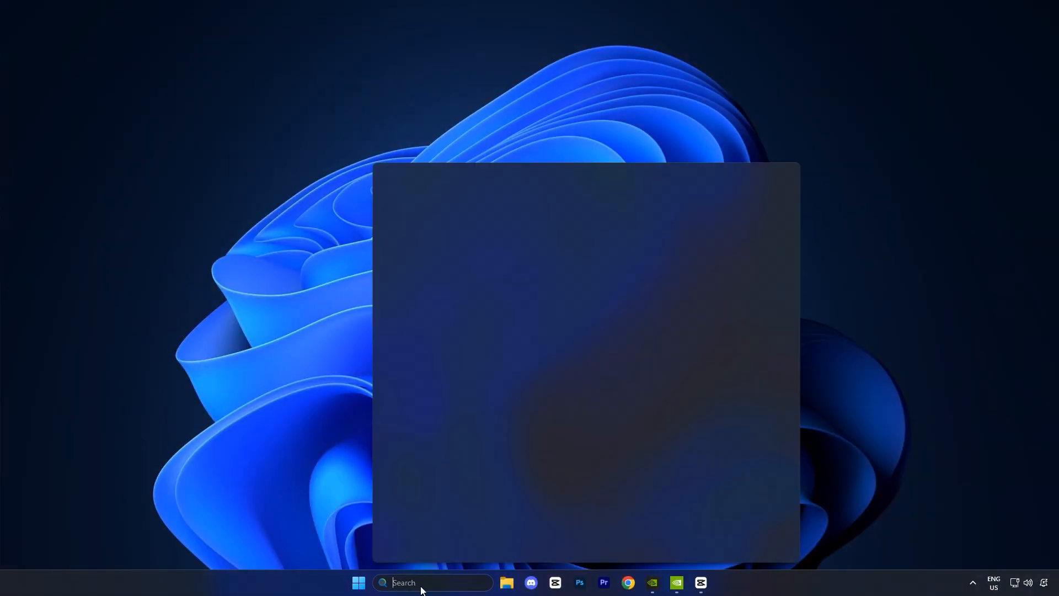
text(nvIDIA Control Panel)
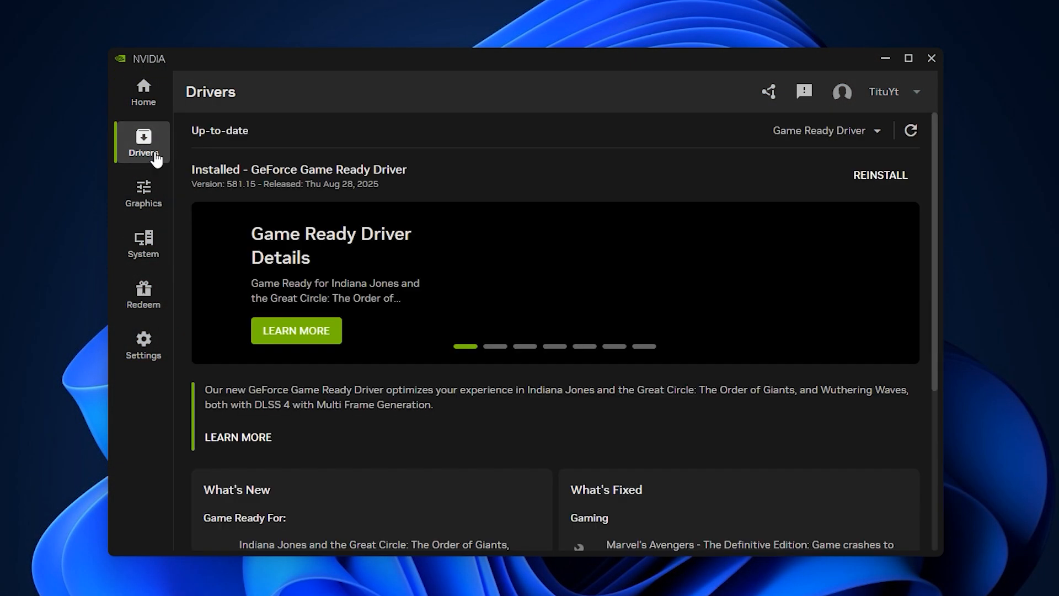
click(911, 130)
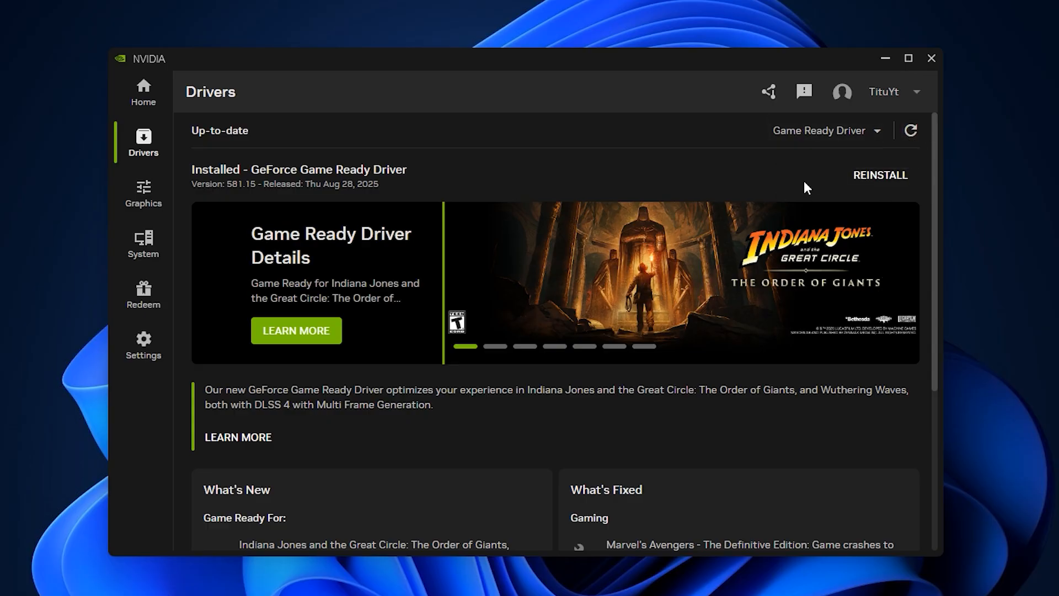
click(826, 130)
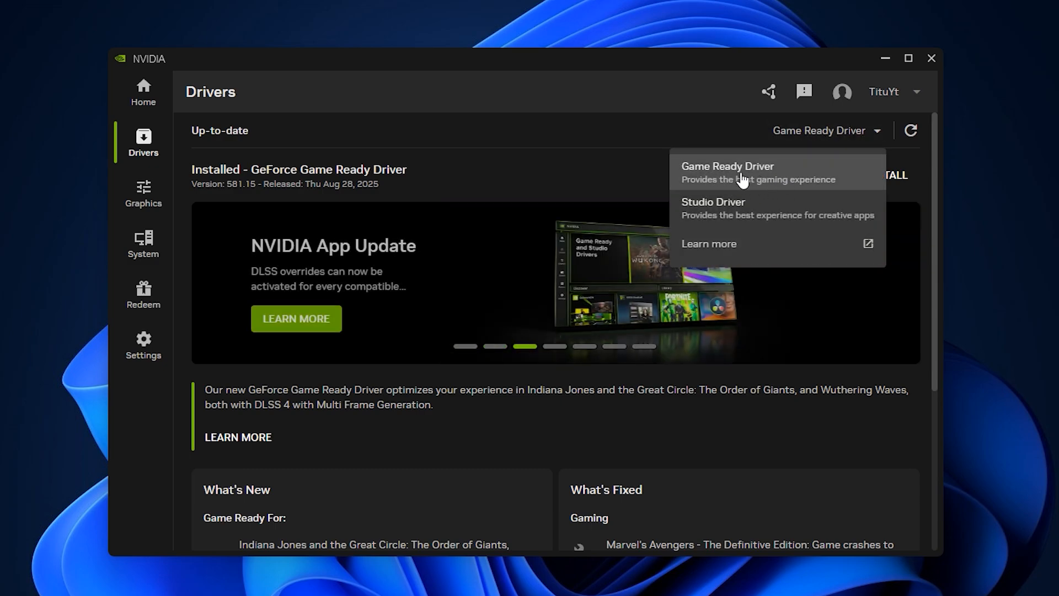
mouse_move(754, 213)
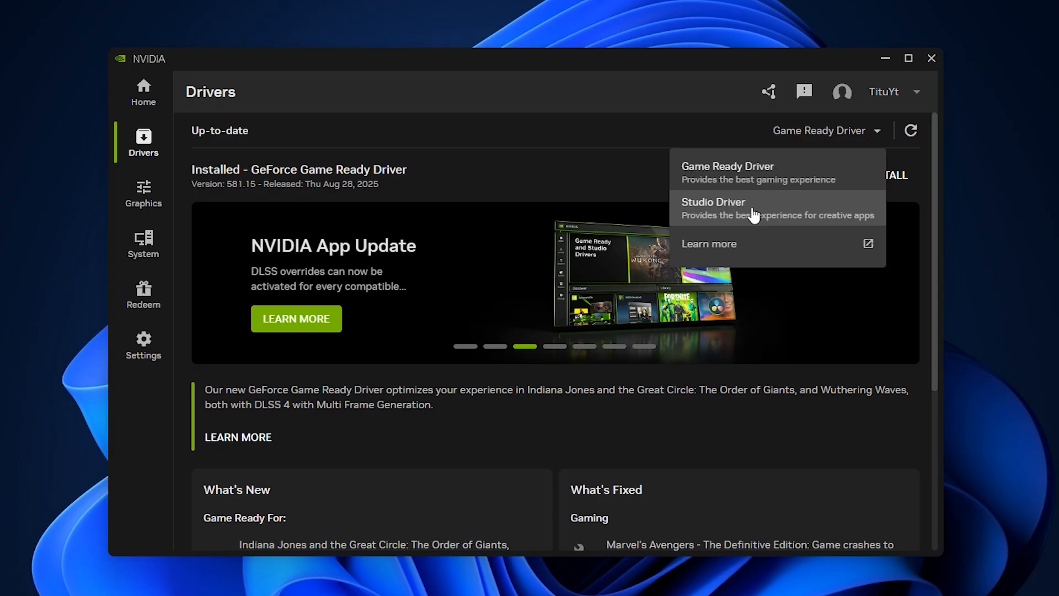
mouse_move(767, 179)
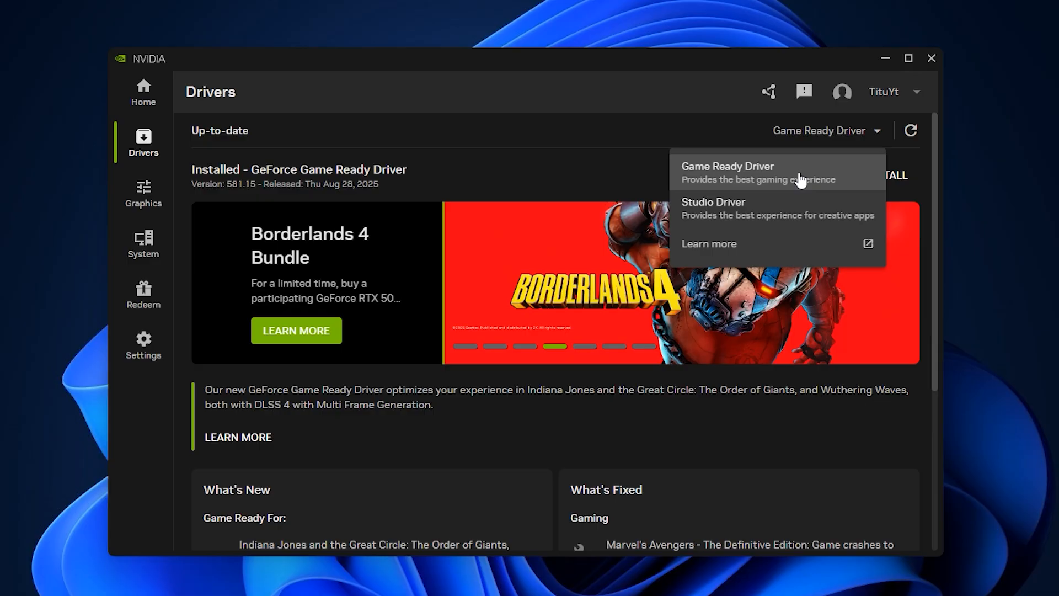
mouse_move(784, 182)
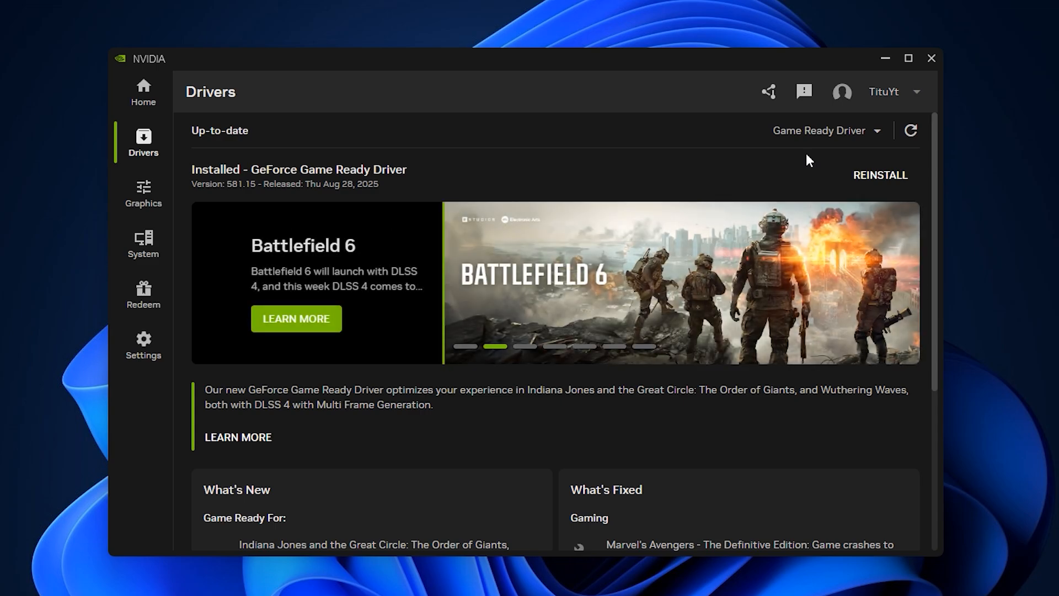
mouse_move(577, 176)
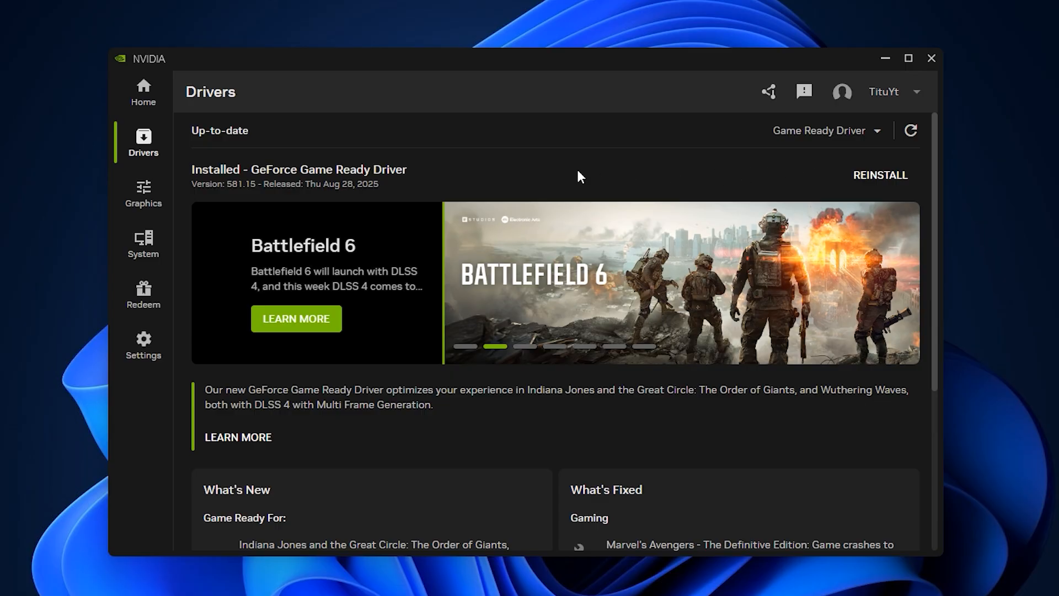
click(142, 193)
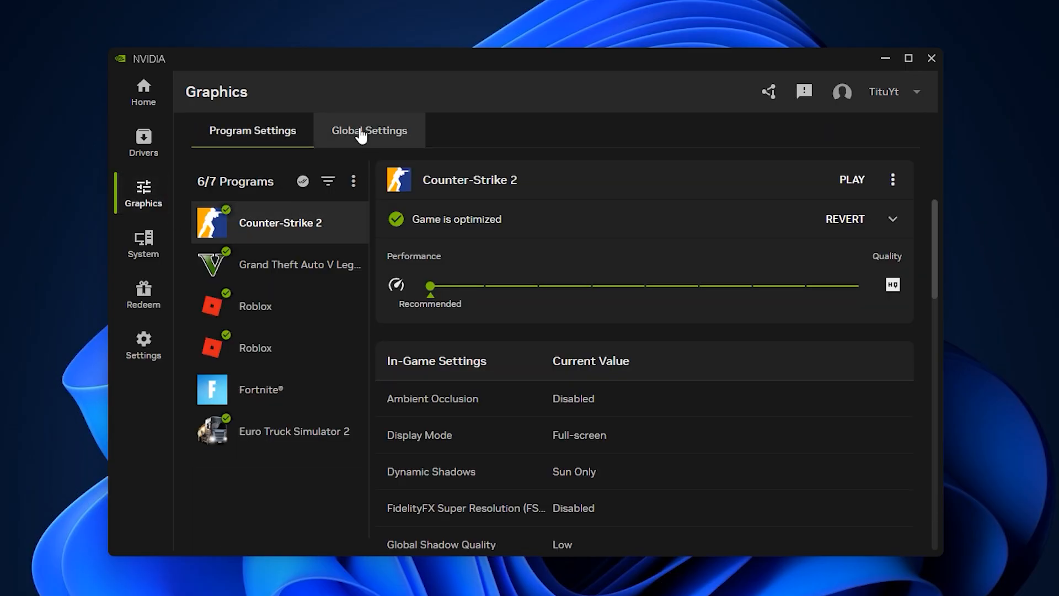
In Global Settings, scroll Driver Settings and list the Low Latency Mode choices (Off, On, Ultra)
click(369, 131)
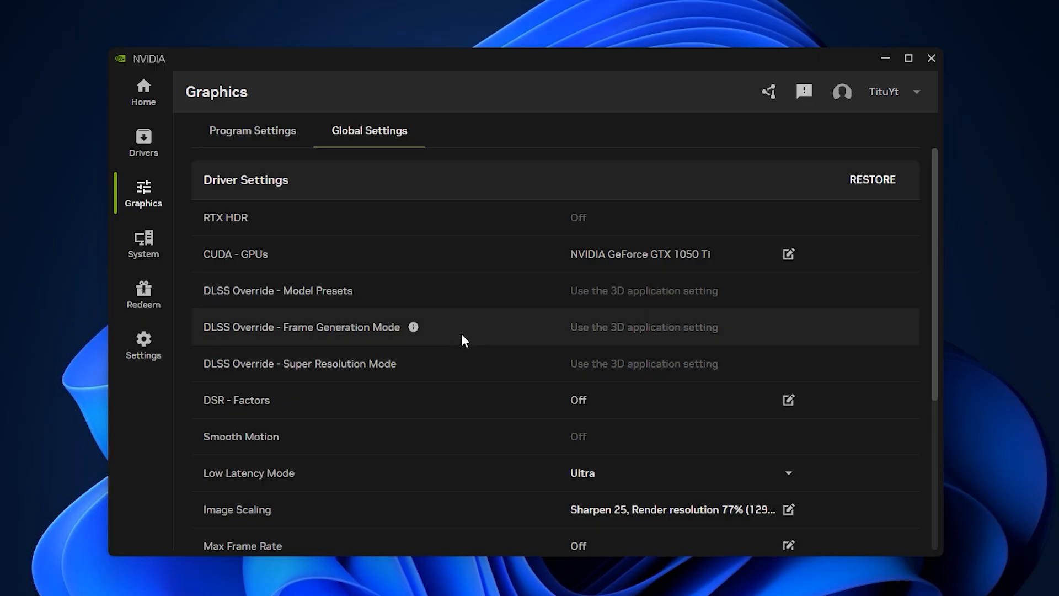
mouse_move(509, 288)
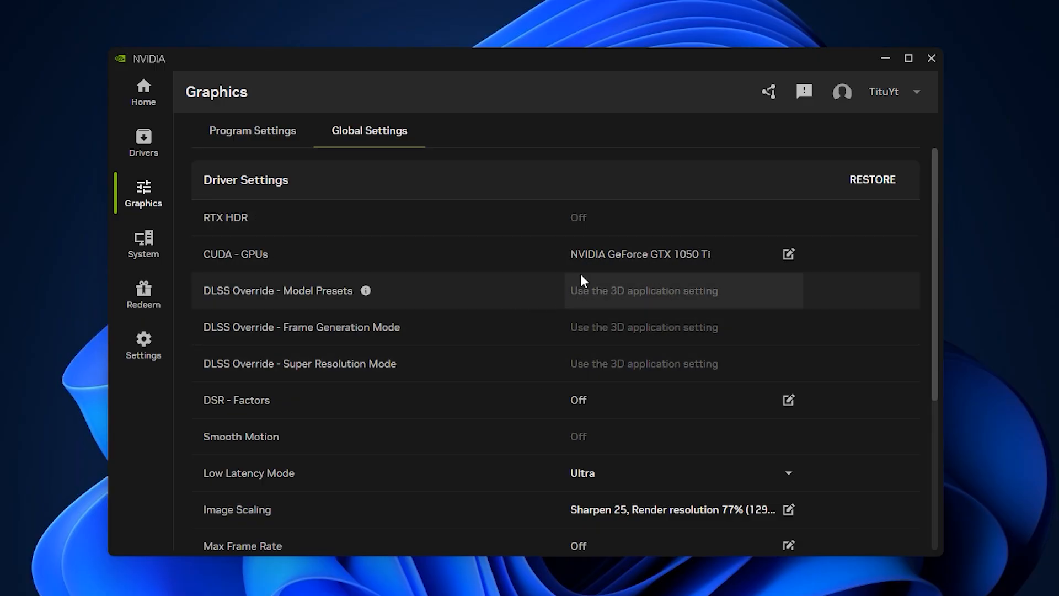
click(788, 254)
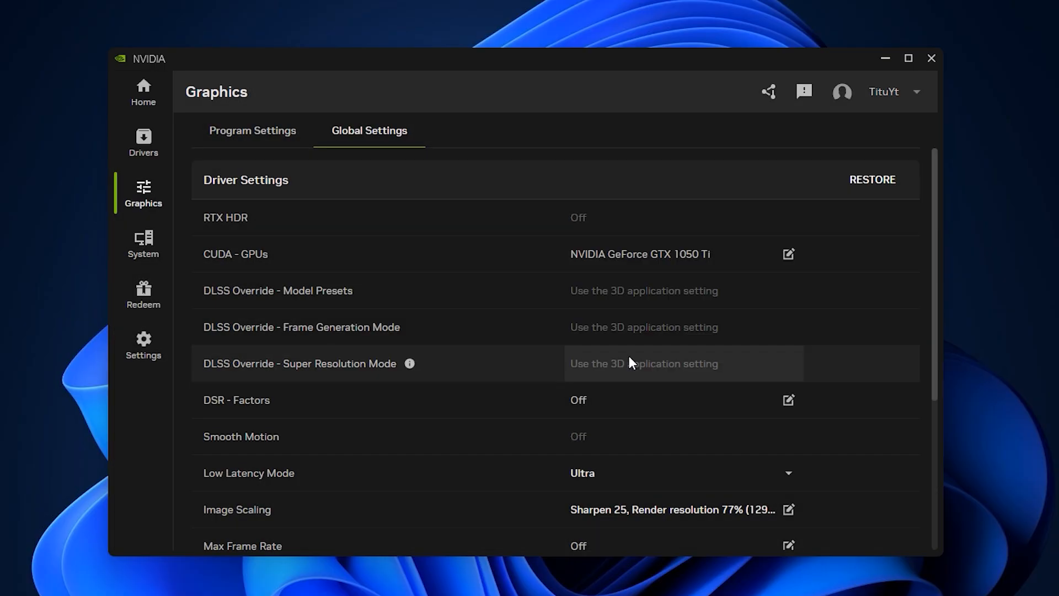
mouse_move(585, 263)
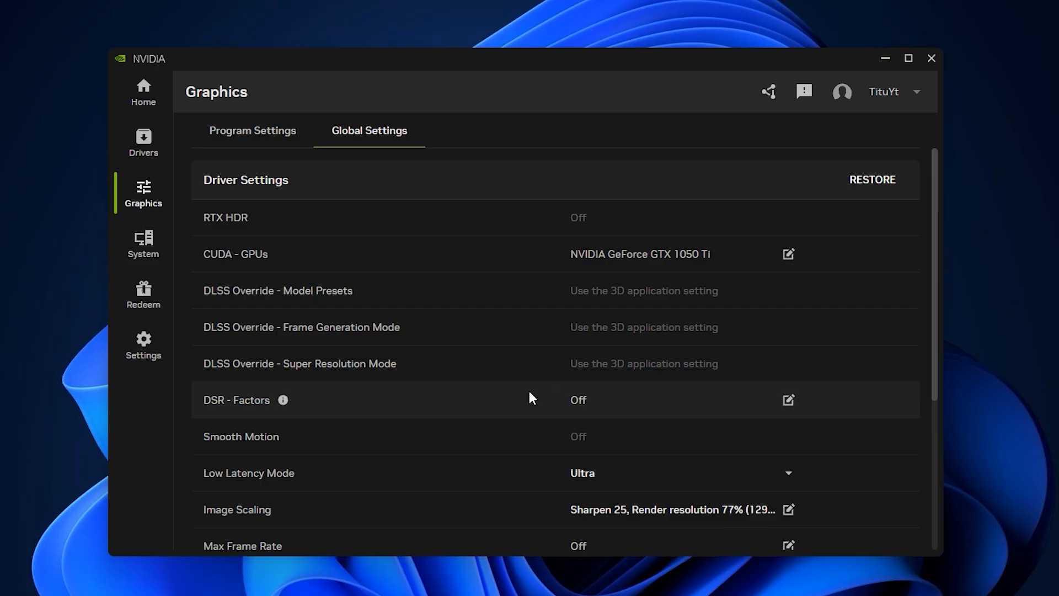
scroll(down, 3)
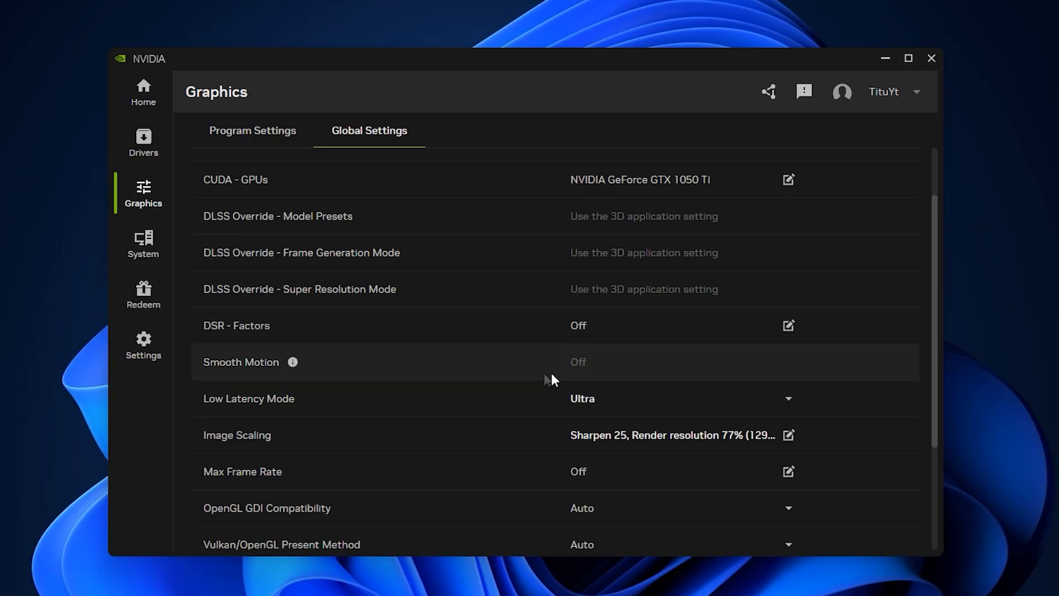
mouse_move(549, 342)
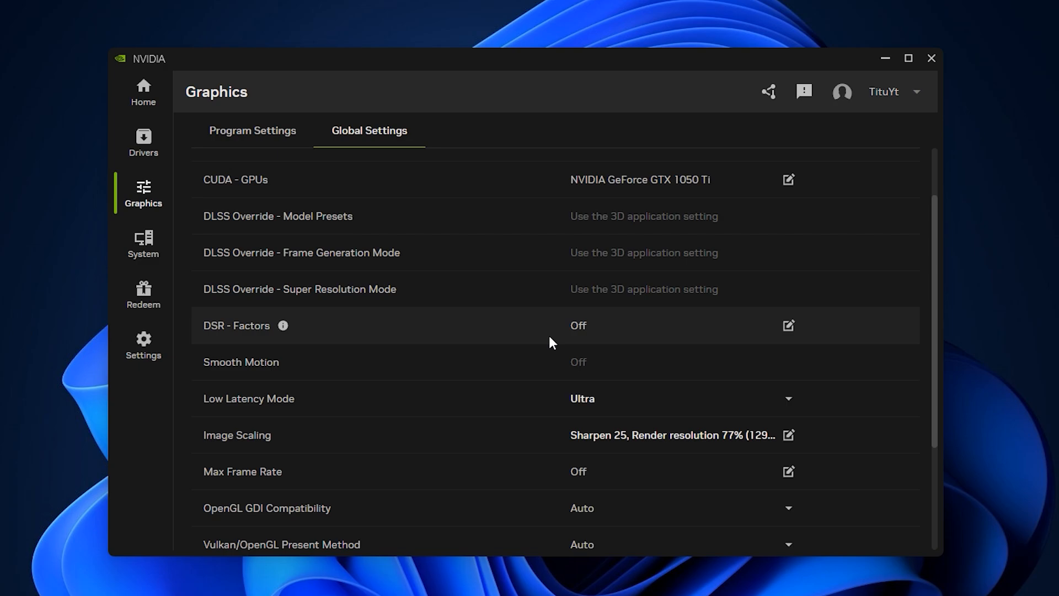
mouse_move(572, 362)
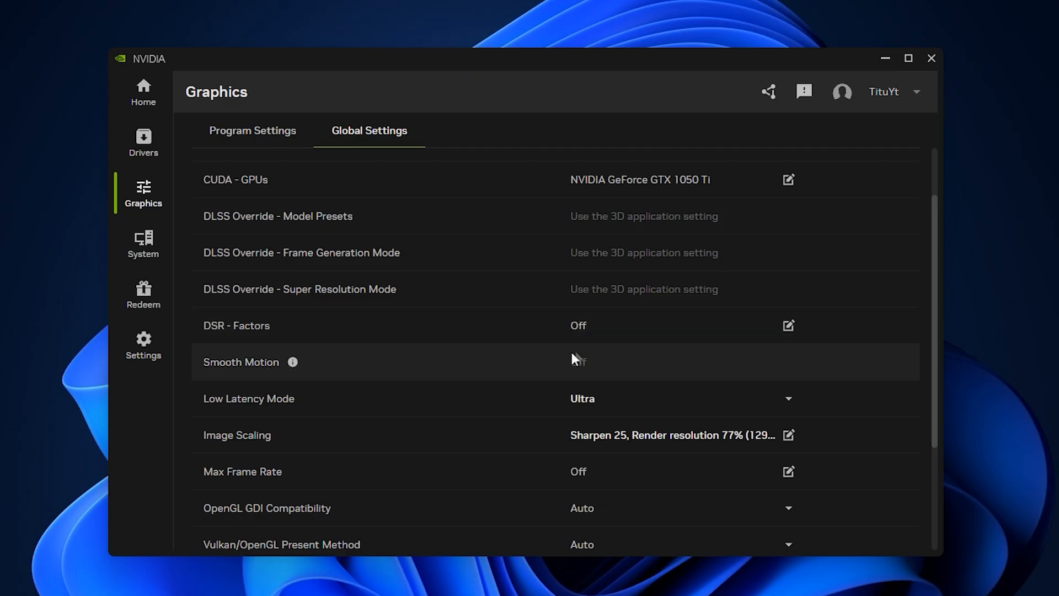
scroll(down, 3)
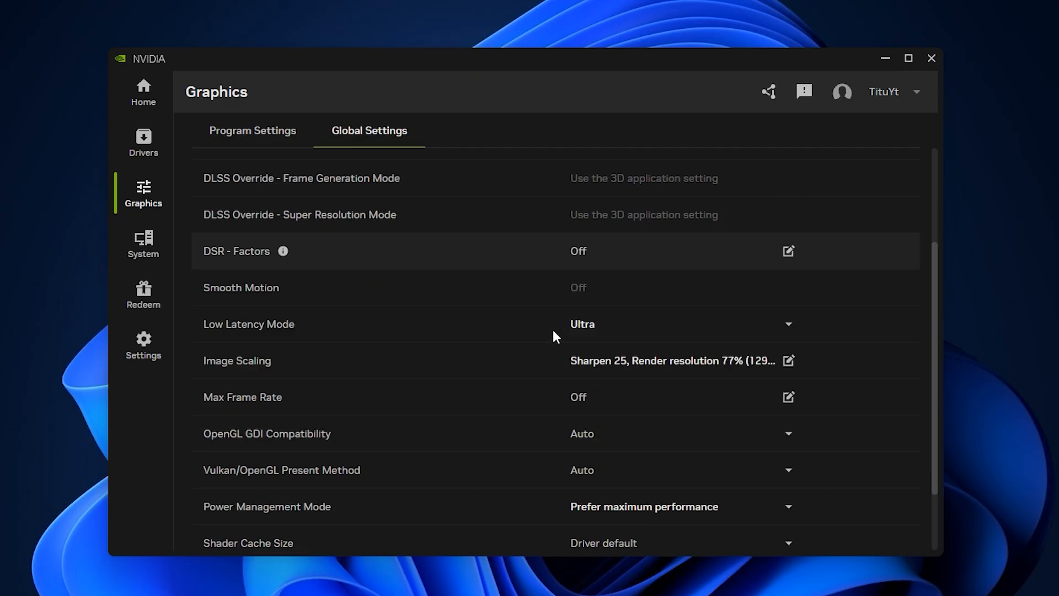
mouse_move(573, 263)
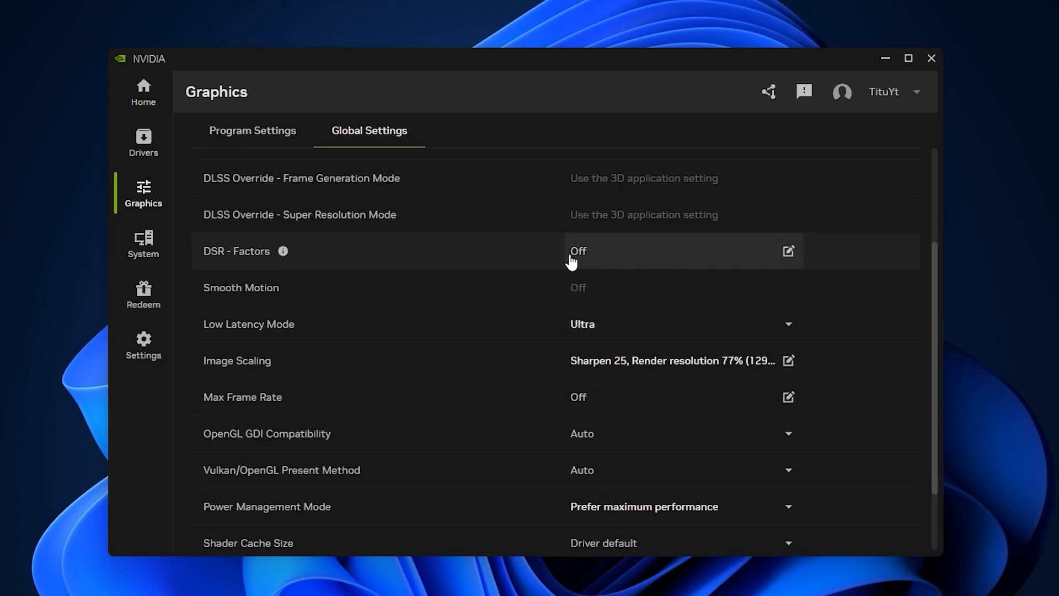
mouse_move(528, 331)
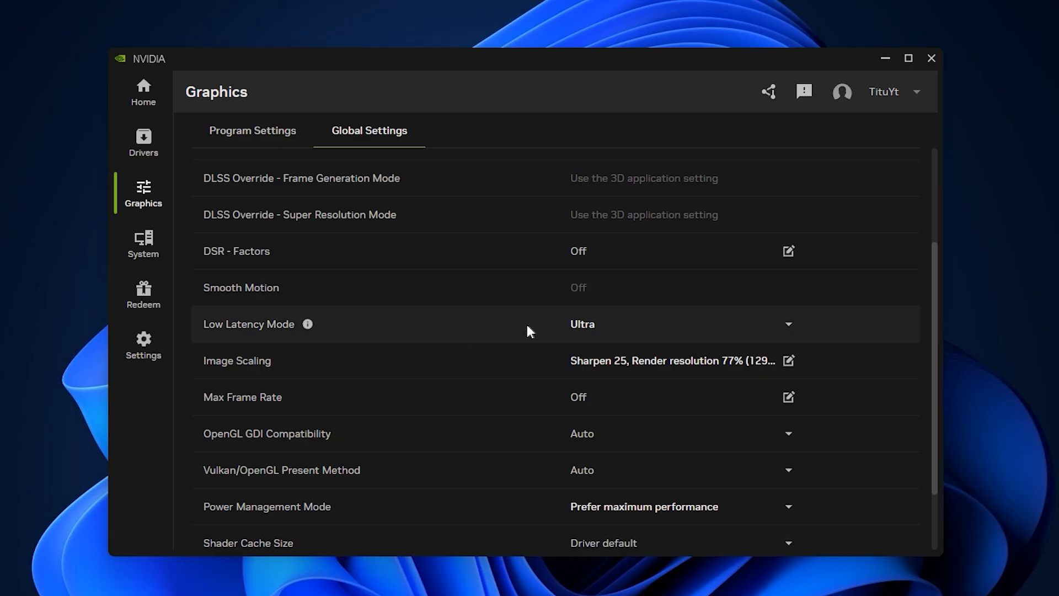
click(787, 323)
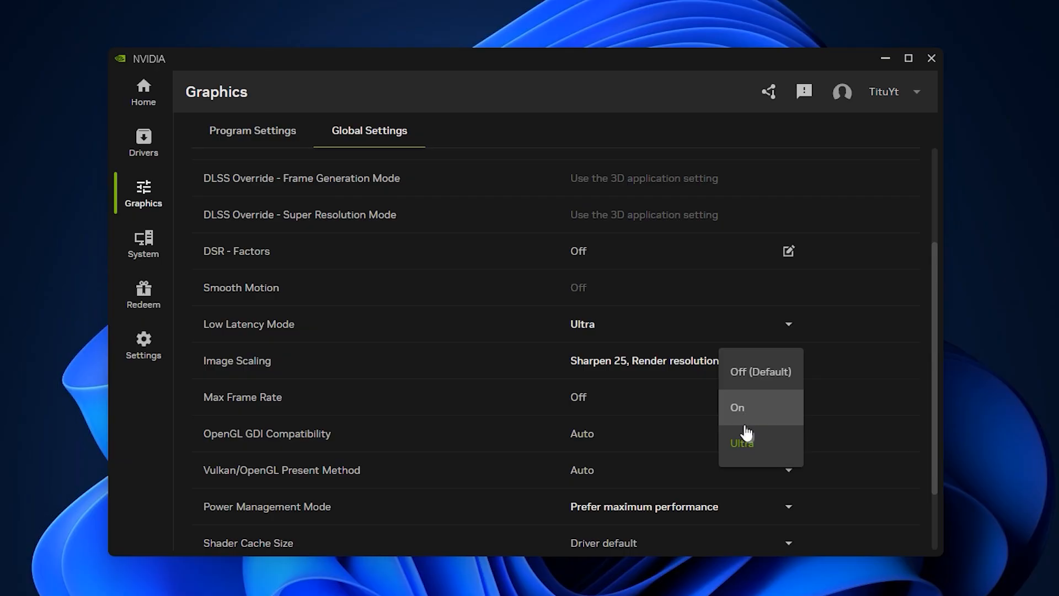
mouse_move(760, 449)
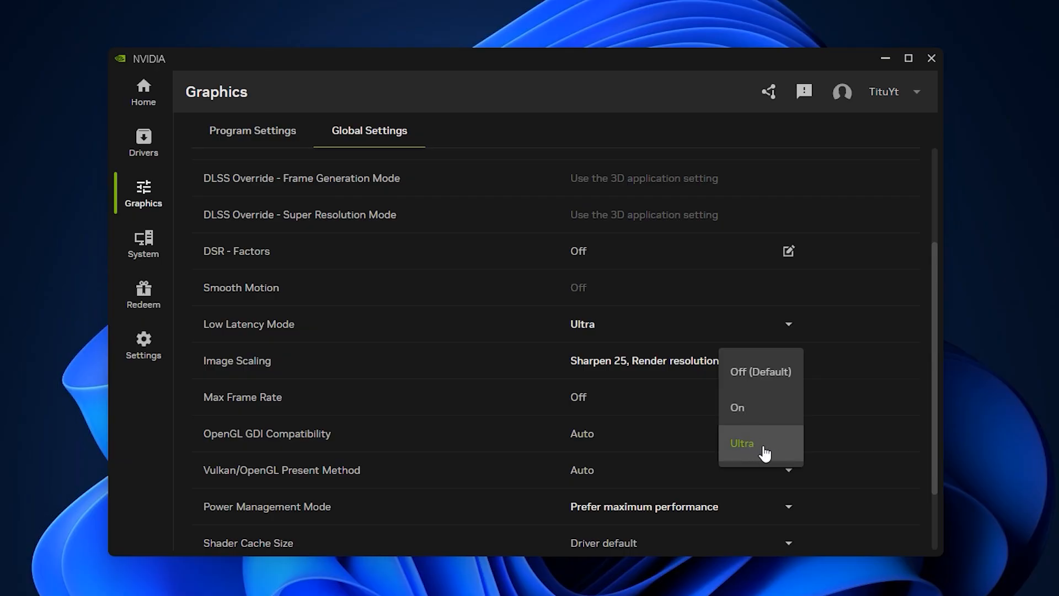
mouse_move(775, 453)
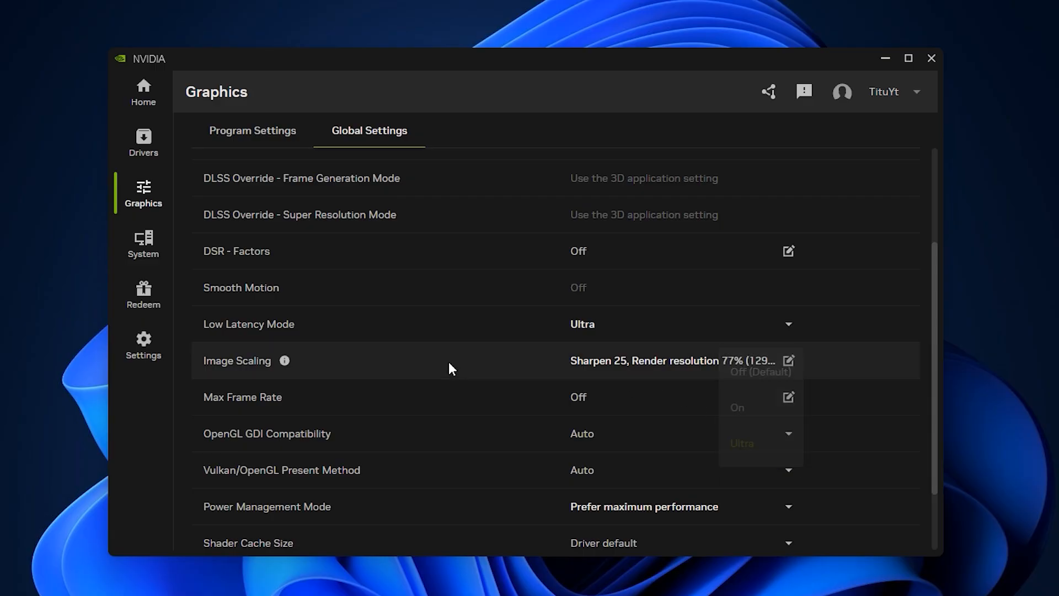
Keep Low Latency Mode at Ultra and bring up the Image Scaling dialog
click(788, 360)
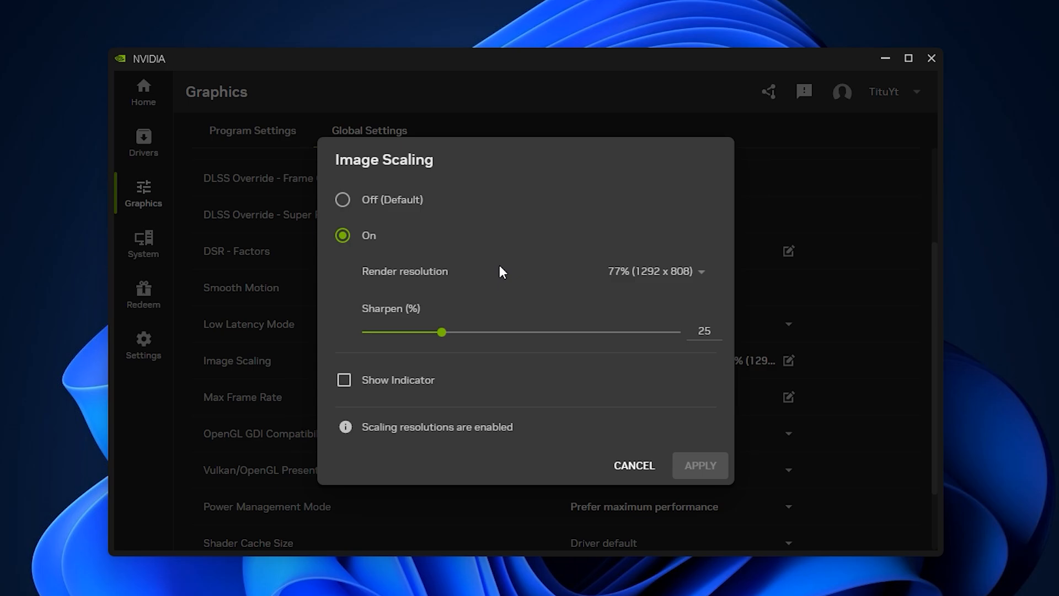
mouse_move(506, 363)
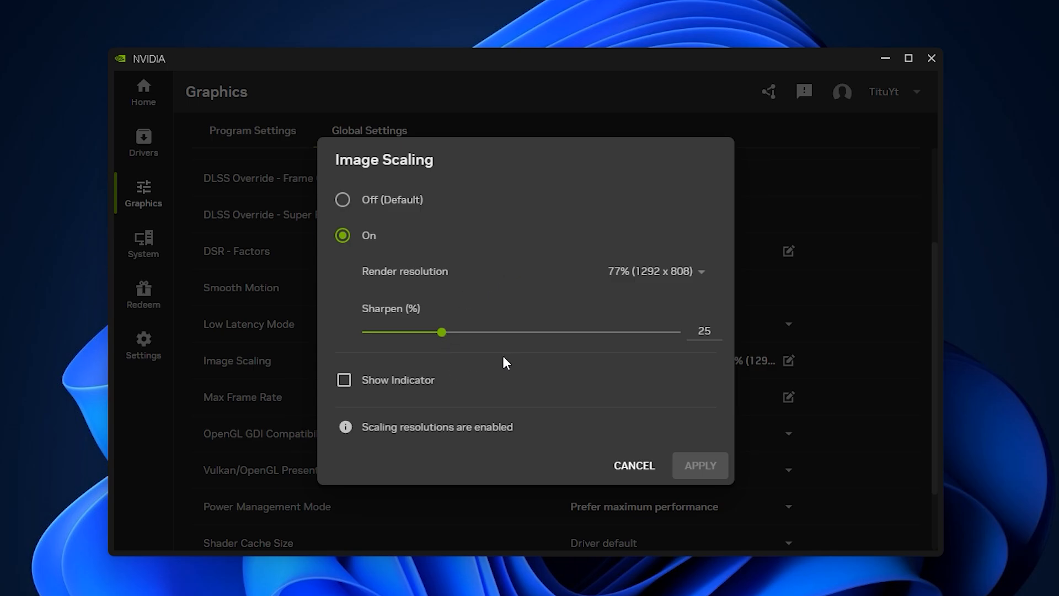
mouse_move(527, 356)
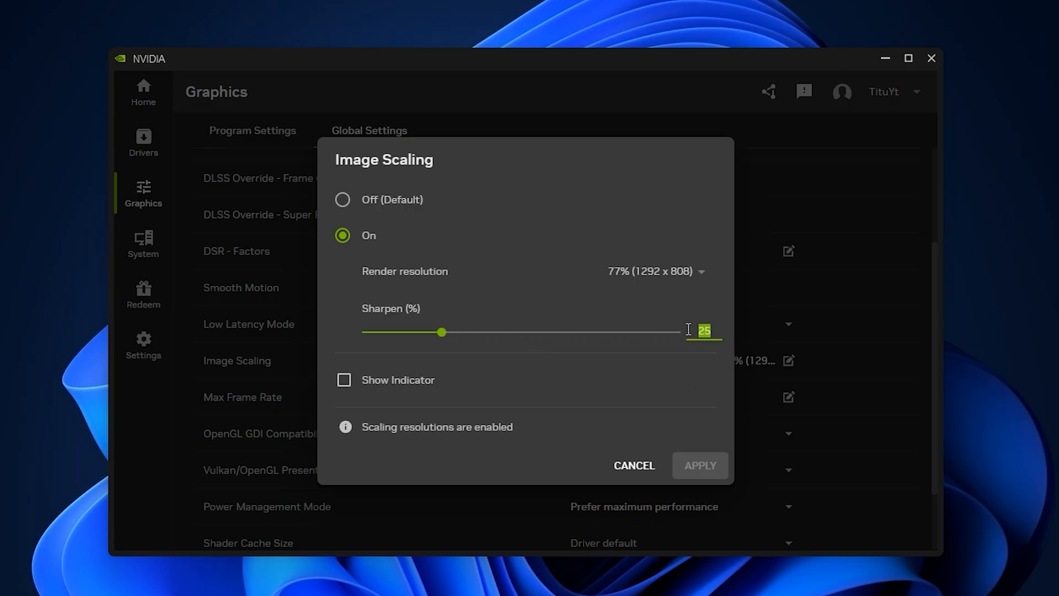
mouse_move(700, 347)
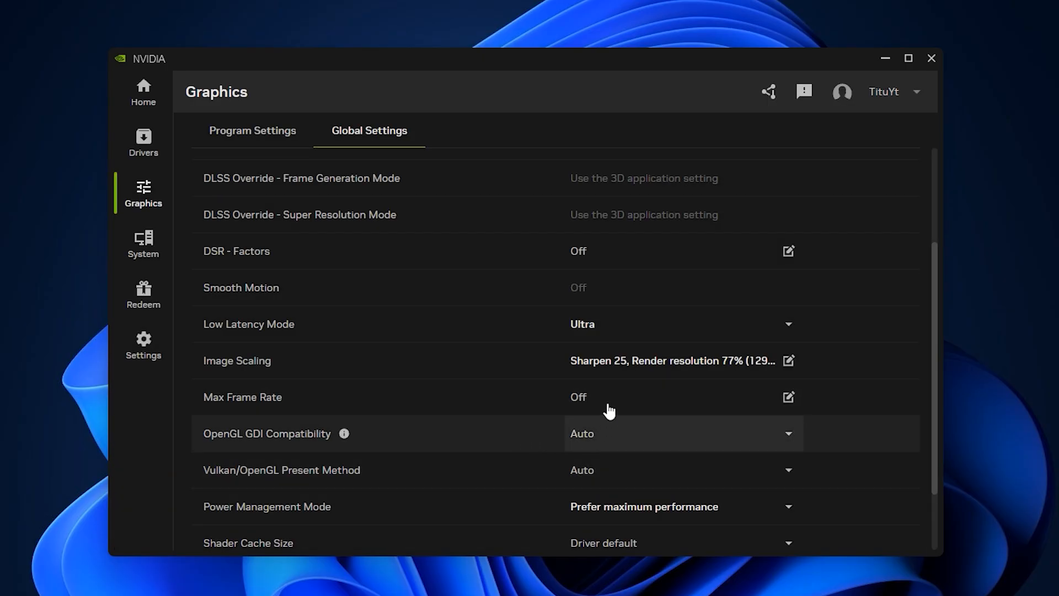
mouse_move(633, 404)
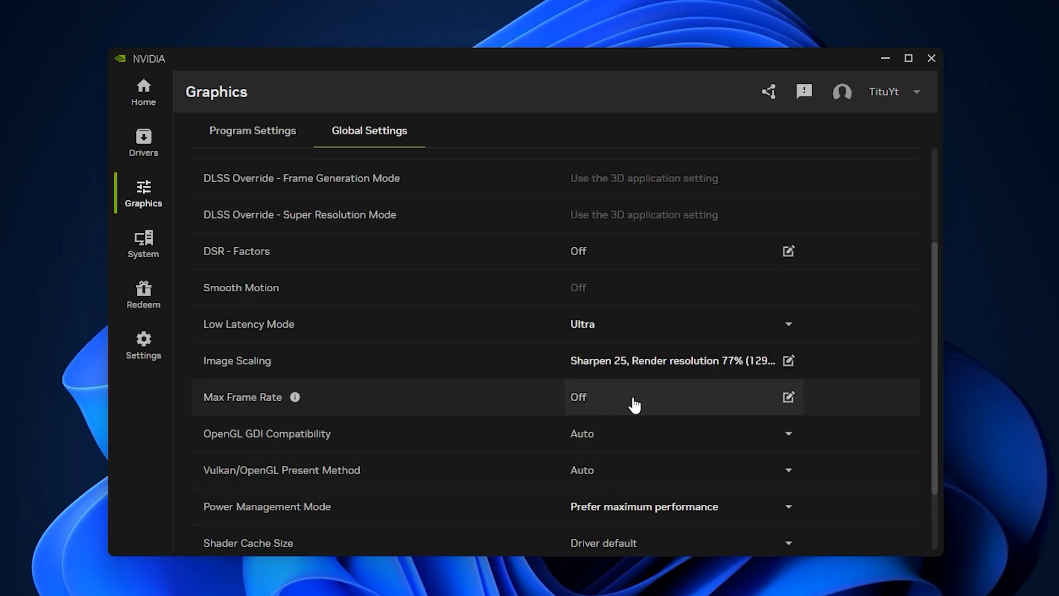
click(788, 396)
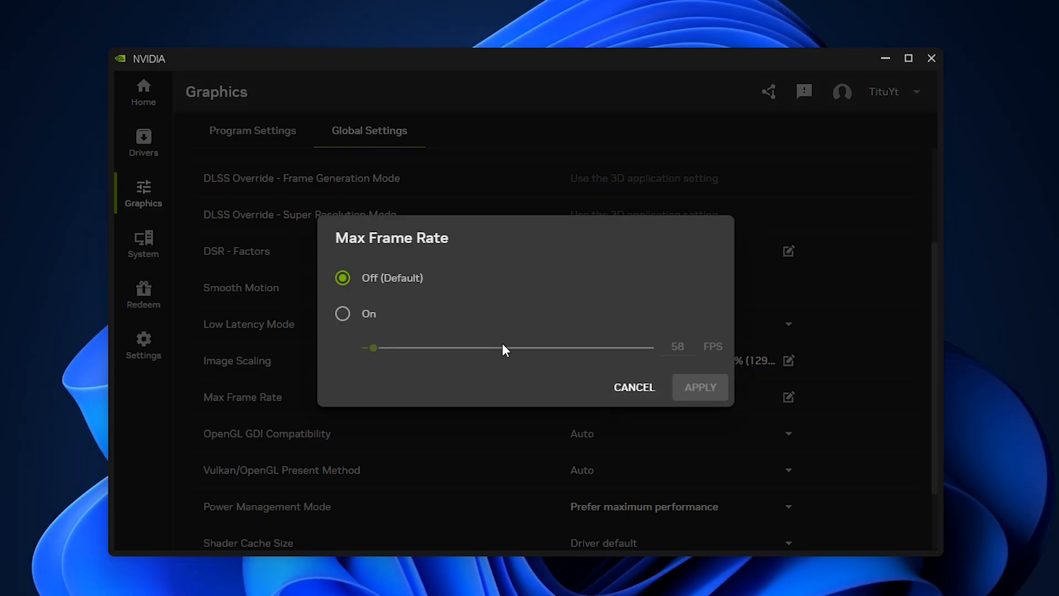
click(343, 314)
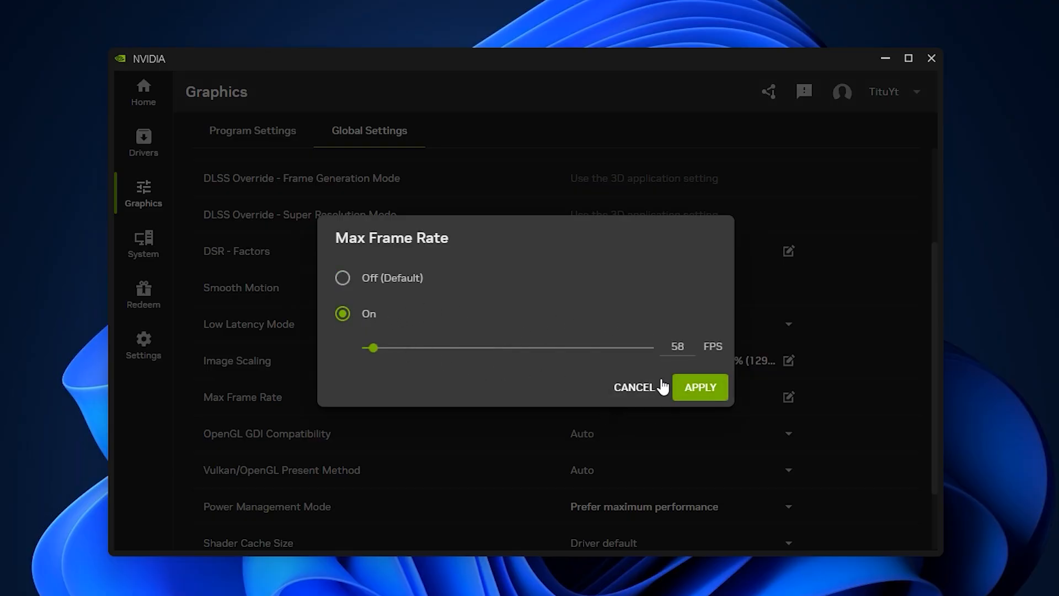
click(676, 345)
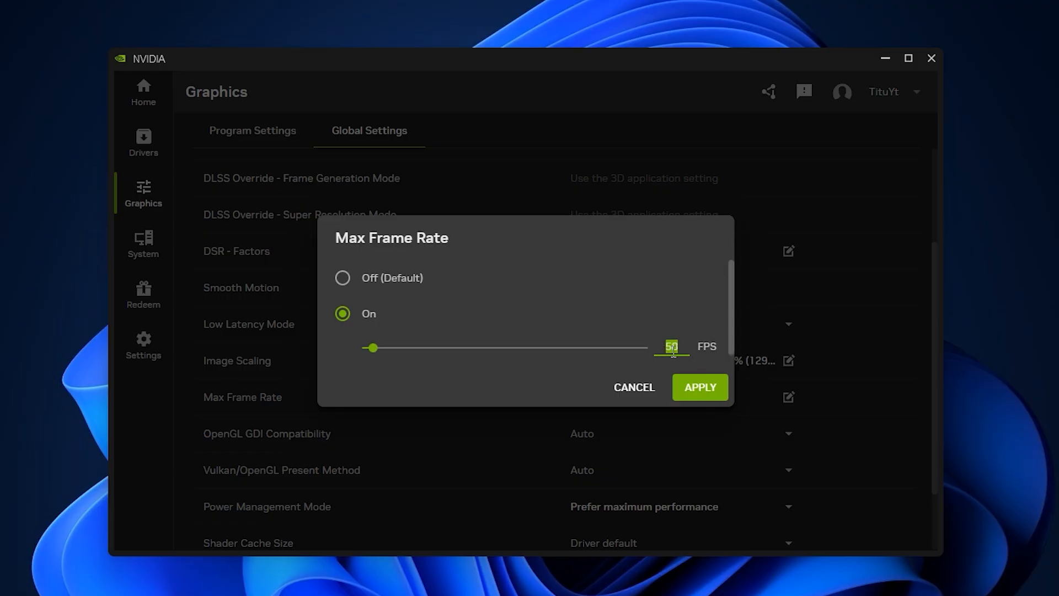
text(58)
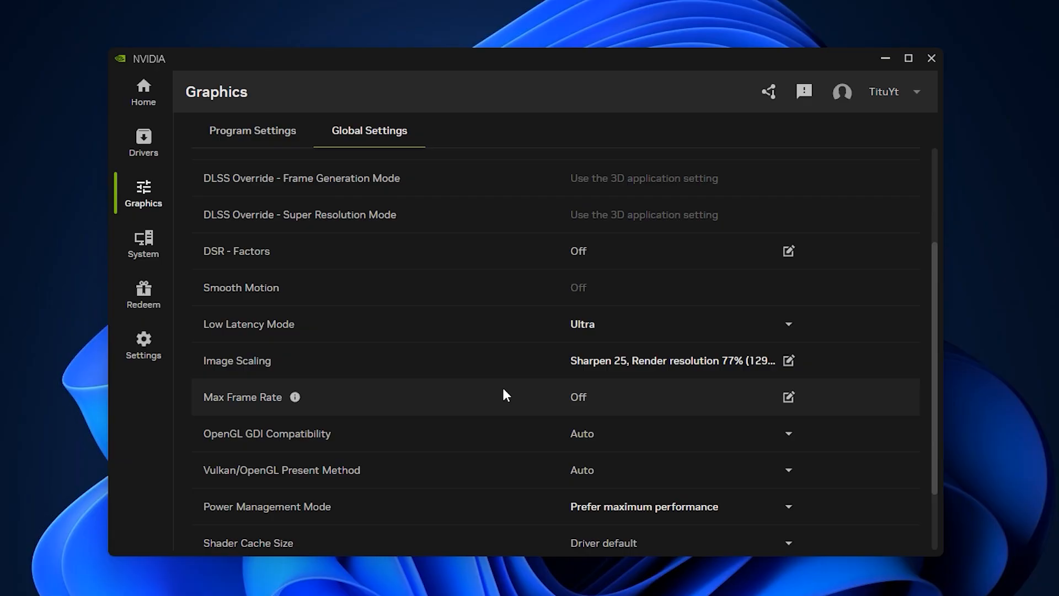
Check Power Management Mode and list the Shader Cache Size choices, Disabled to Unlimited
scroll(down, 3)
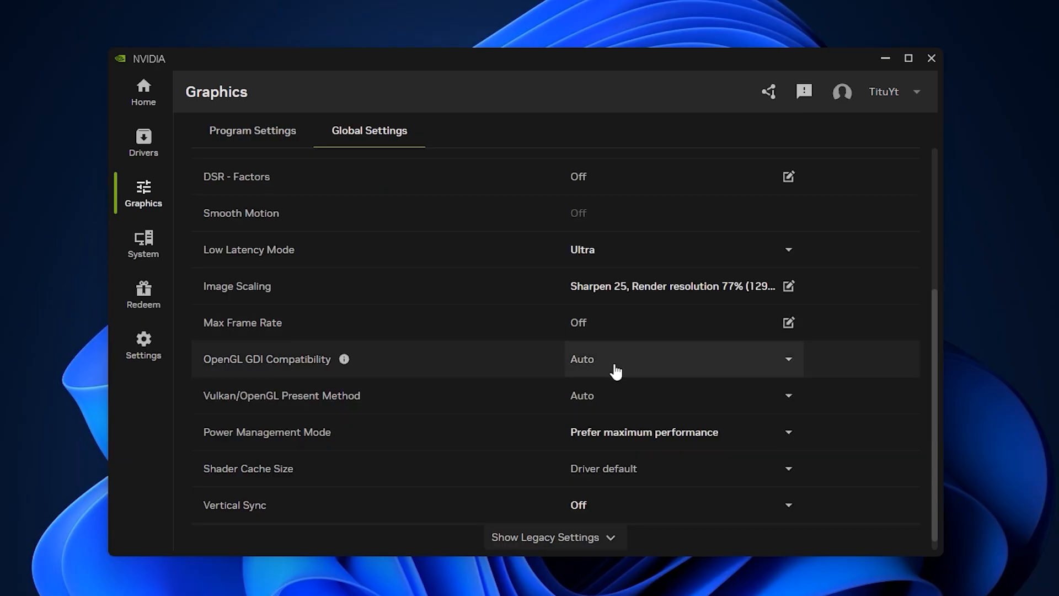
click(787, 395)
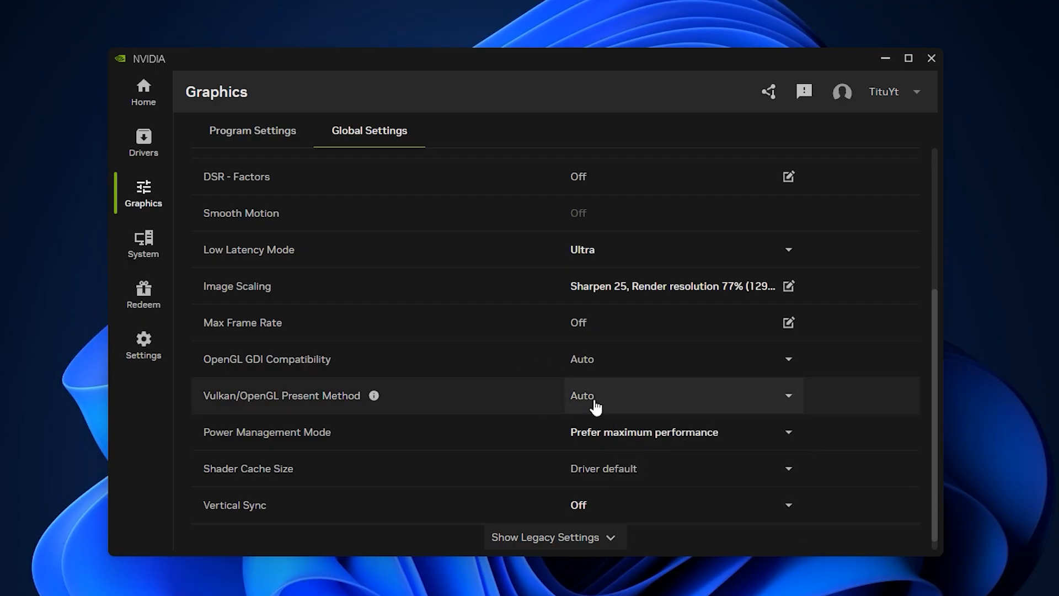
mouse_move(579, 394)
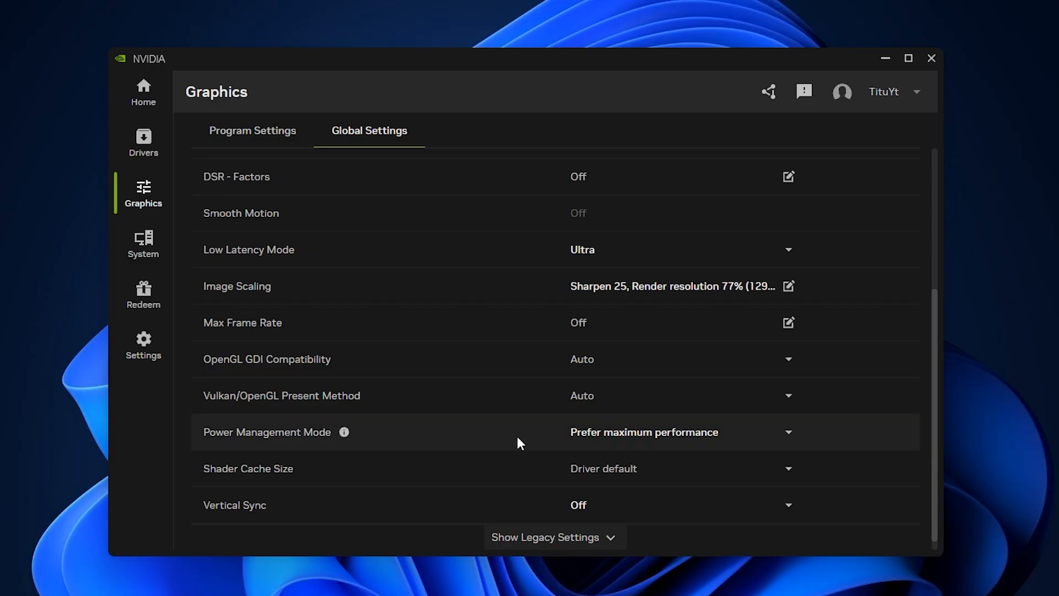
mouse_move(648, 448)
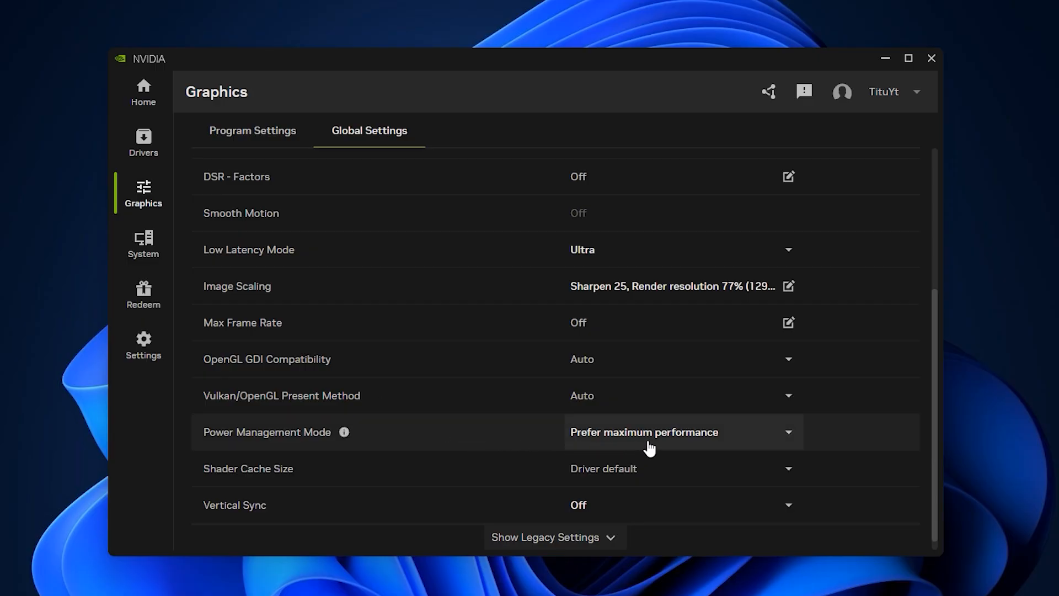
click(681, 432)
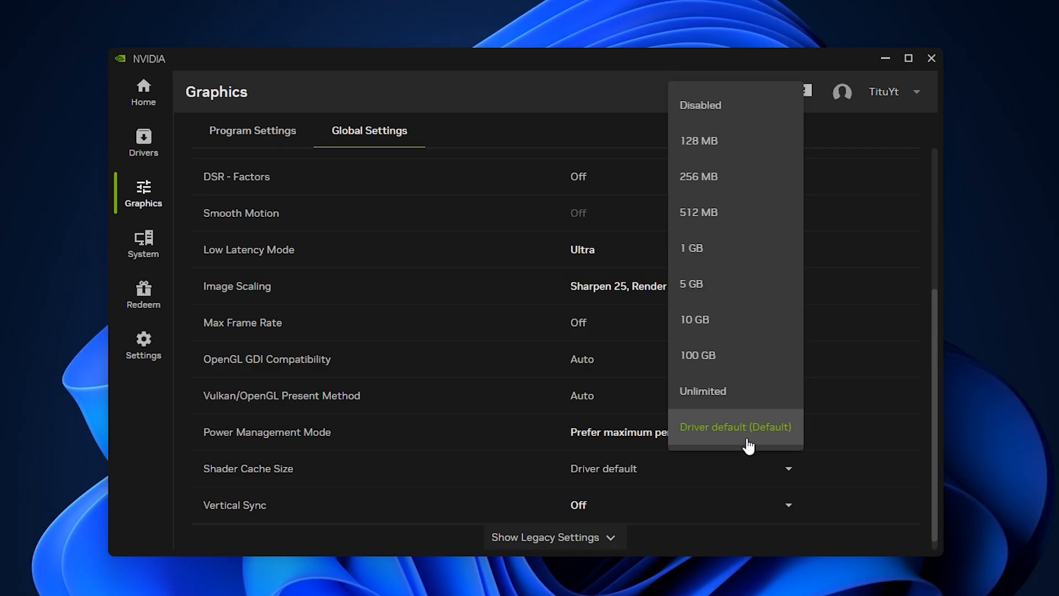
Keep Shader Cache Size at Driver default and list the Vertical Sync choices, keeping Off
click(735, 426)
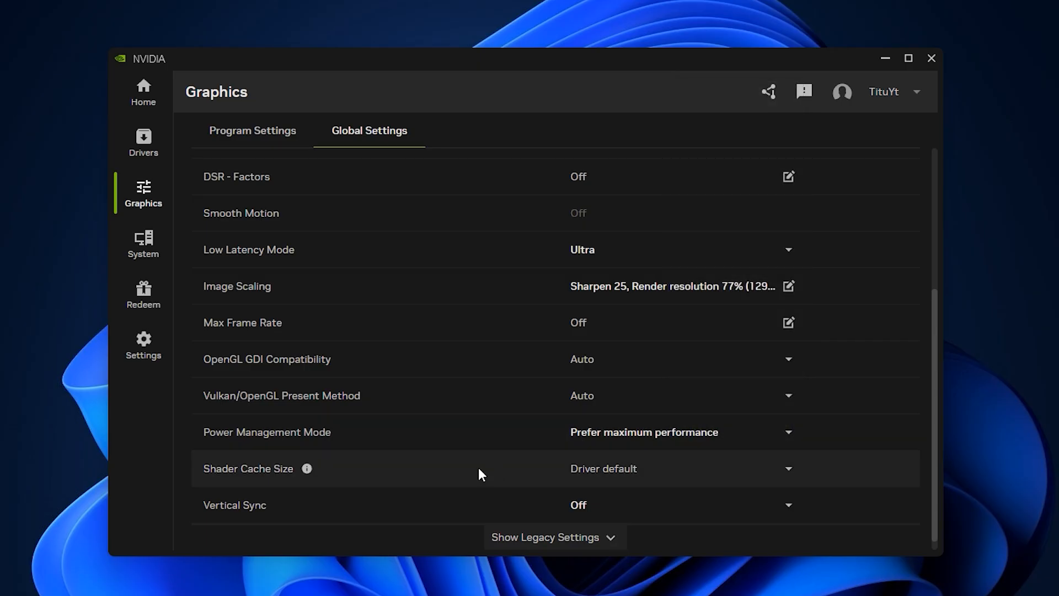
mouse_move(502, 477)
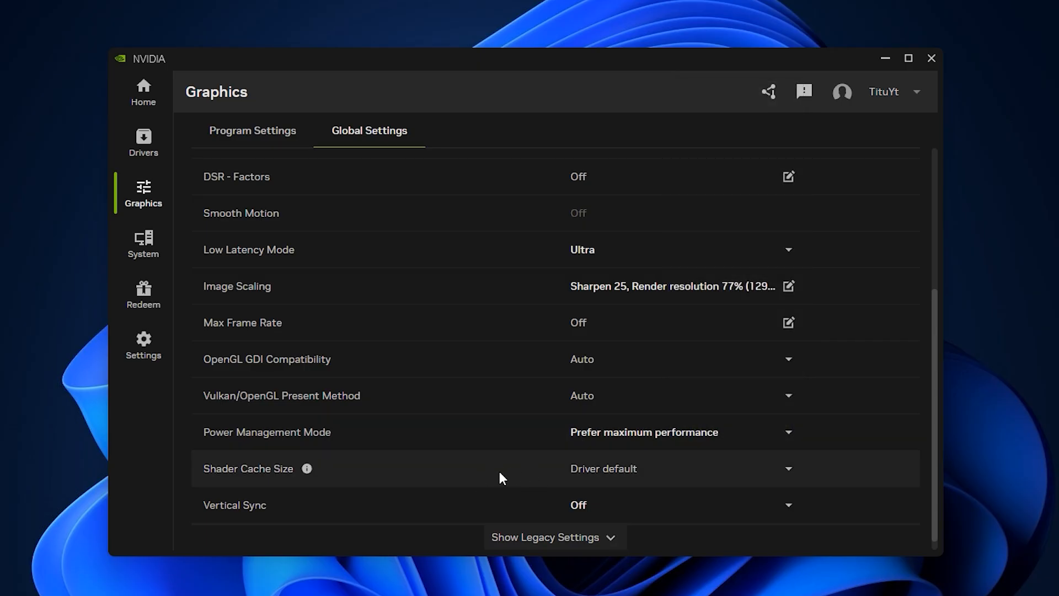
click(787, 504)
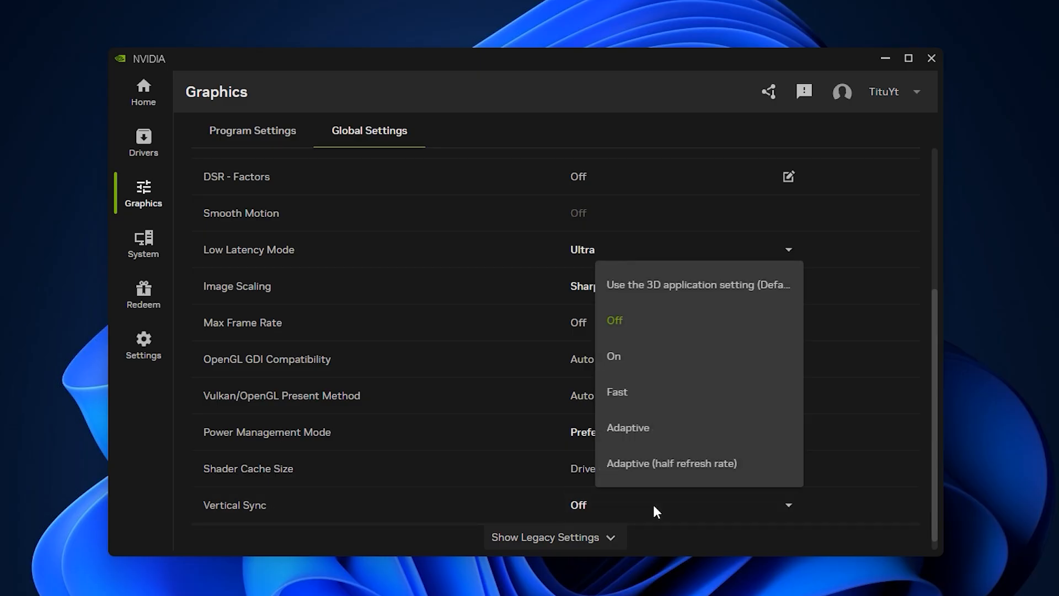
mouse_move(717, 333)
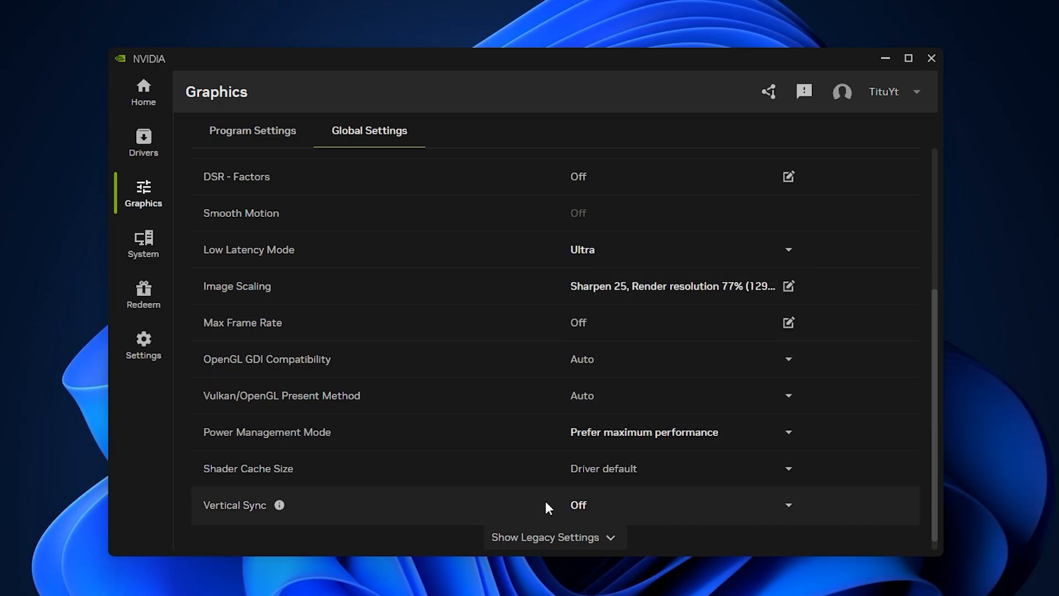
mouse_move(414, 341)
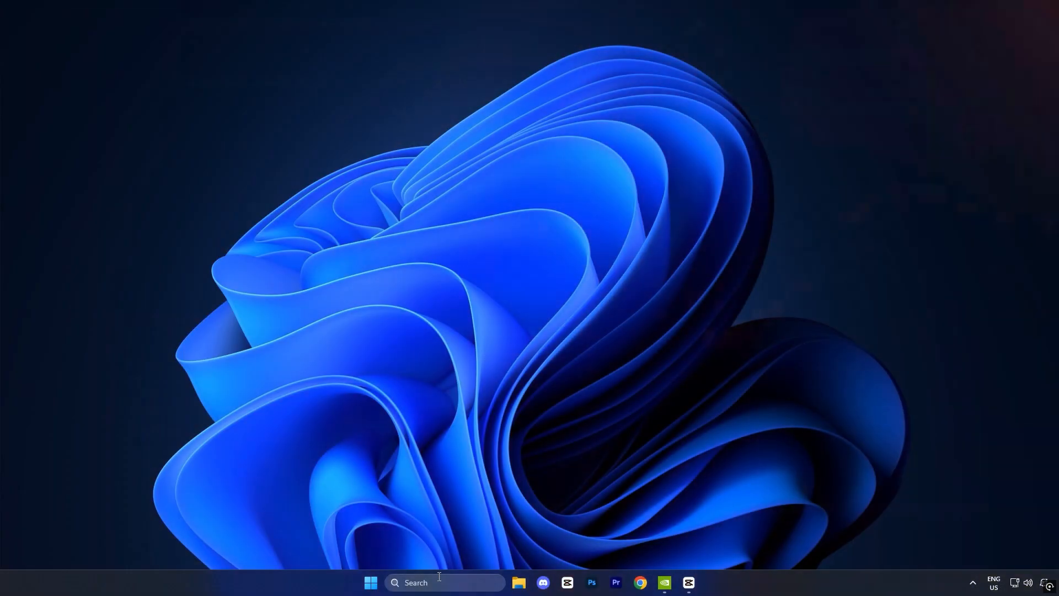
Launch NVIDIA Control Panel via 'nv' search and scroll Manage 3D settings to Threaded optimization
text(nv)
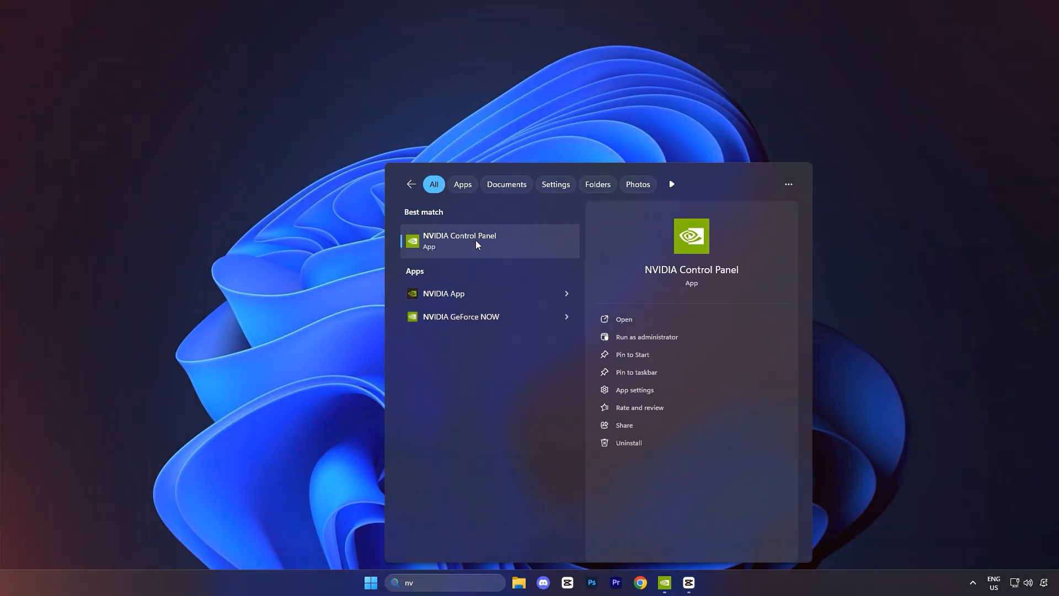
click(459, 241)
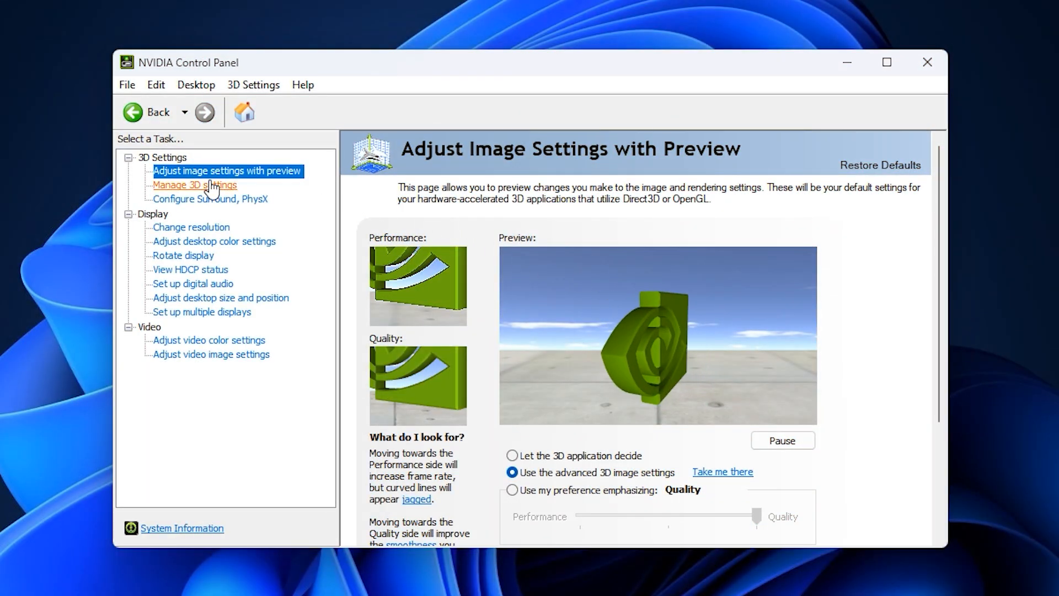
click(194, 184)
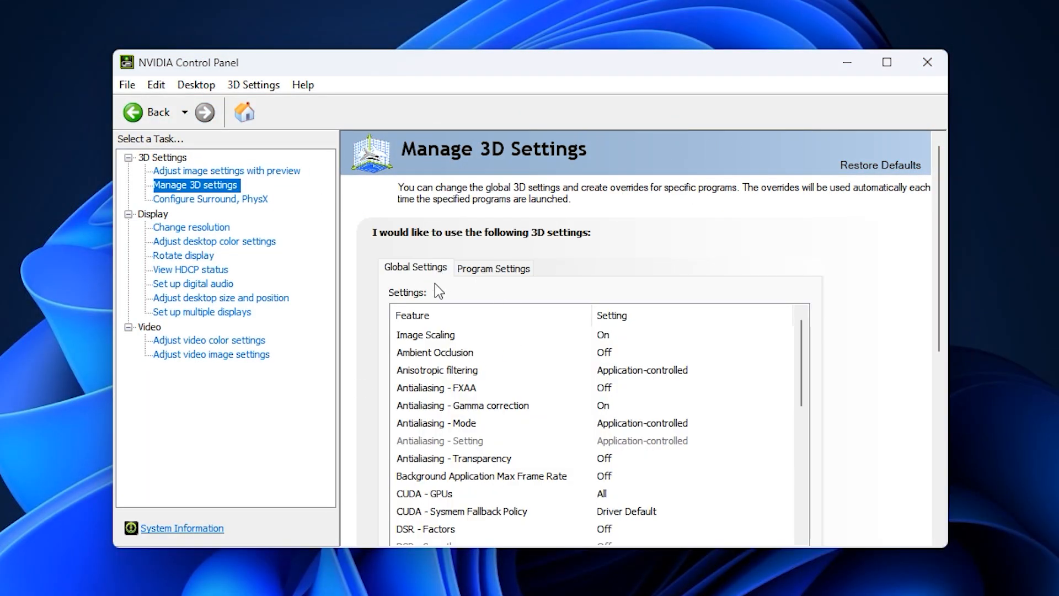
scroll(down, 3)
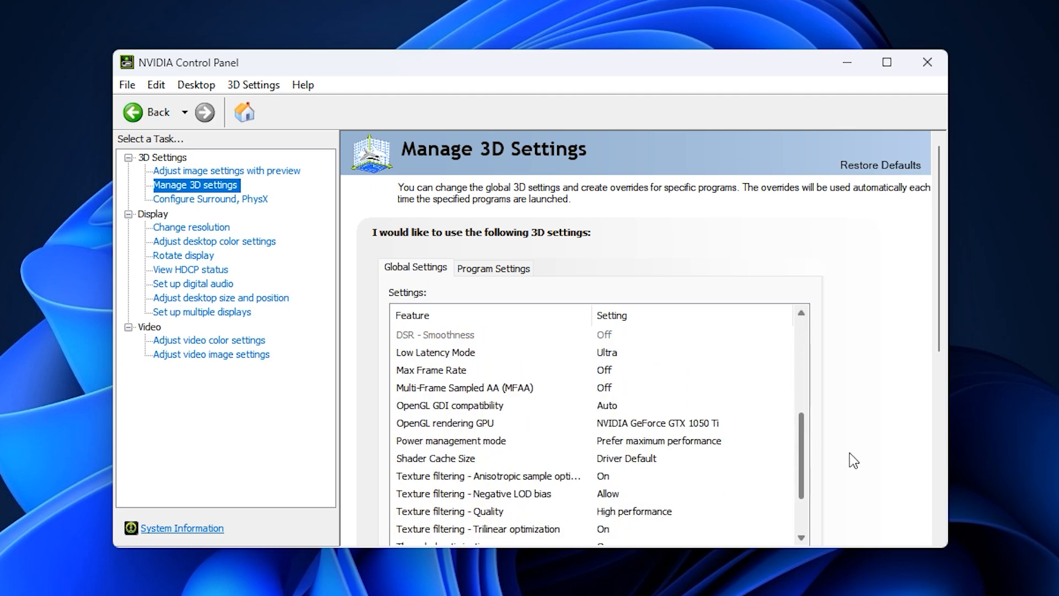
scroll(down, 3)
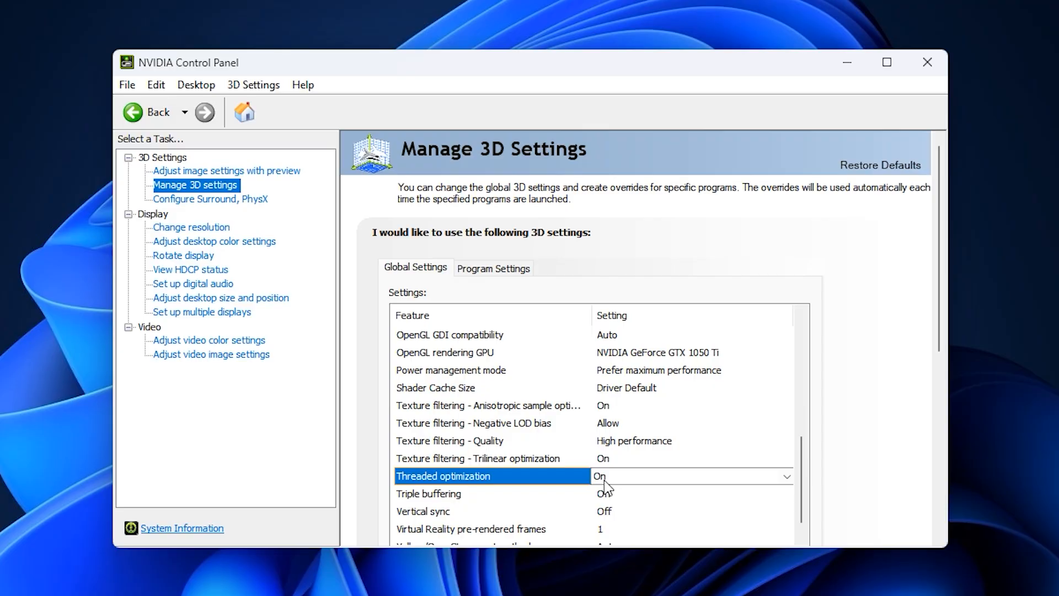
Set Threaded optimization to Auto and Triple buffering to Off
click(785, 477)
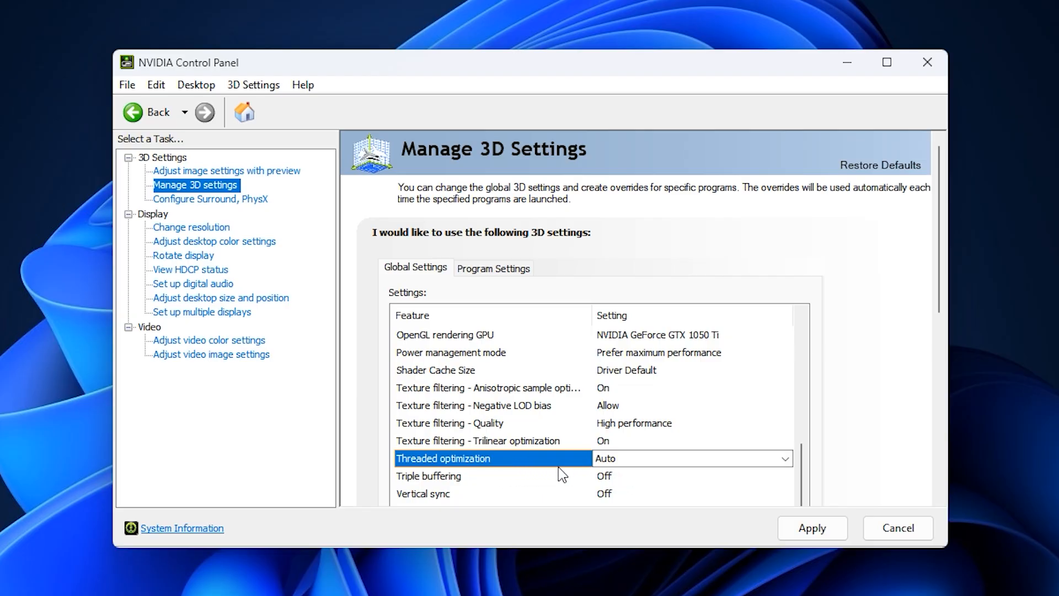
mouse_move(565, 460)
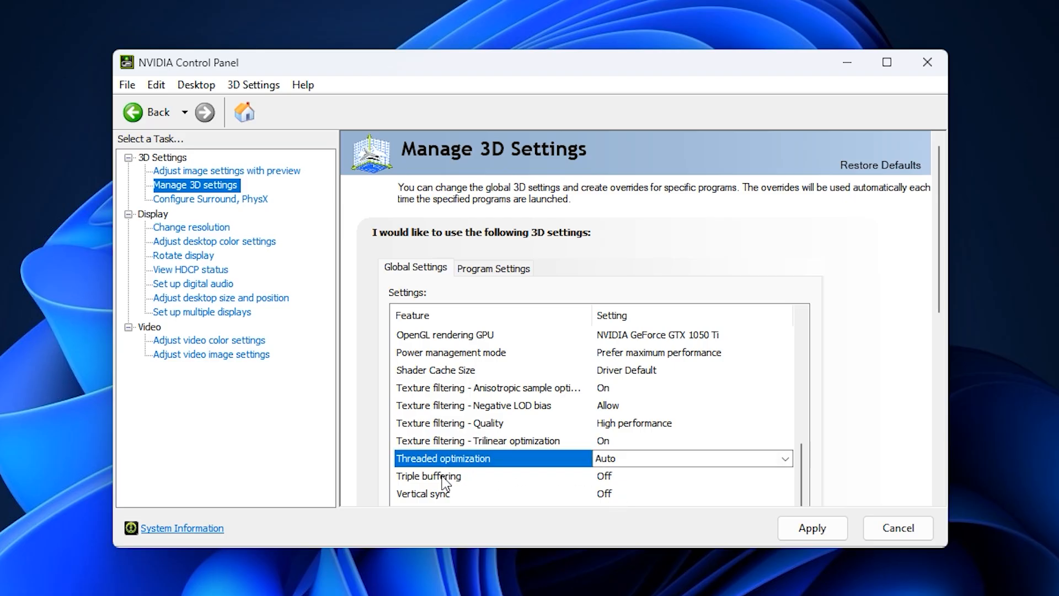
click(784, 476)
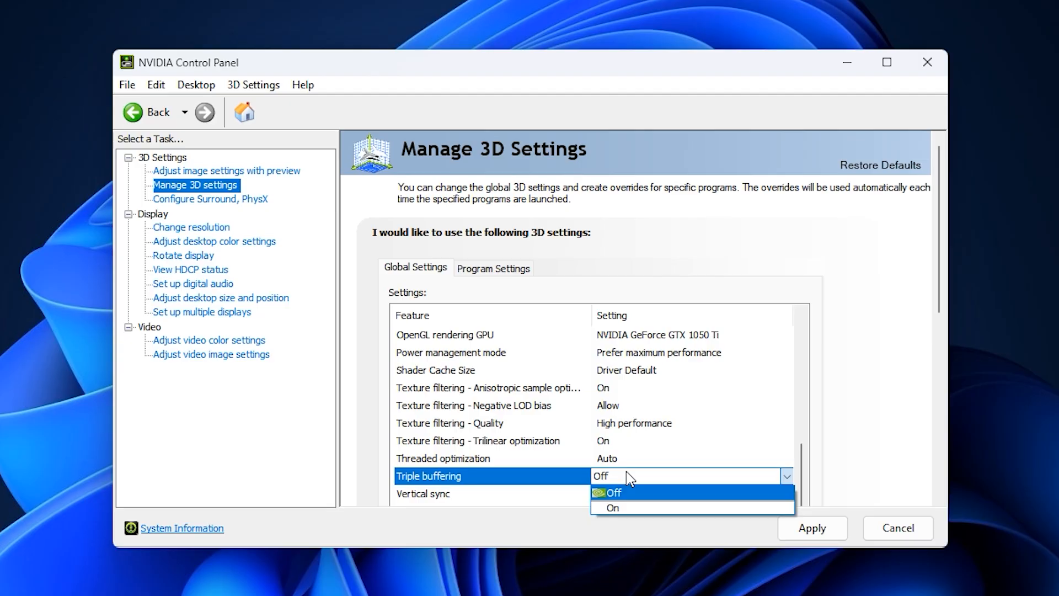
click(611, 492)
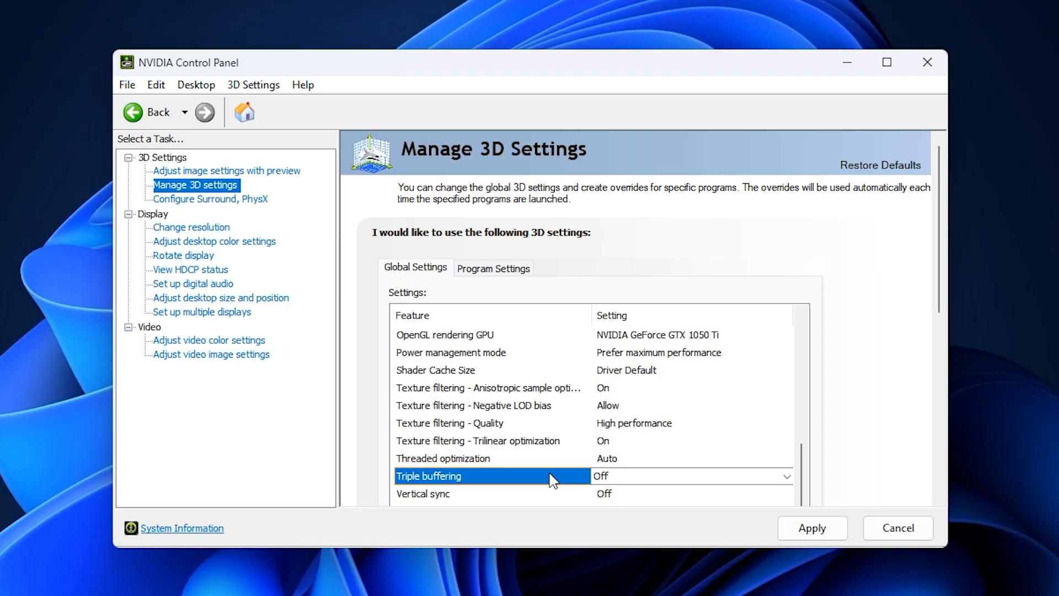
mouse_move(538, 473)
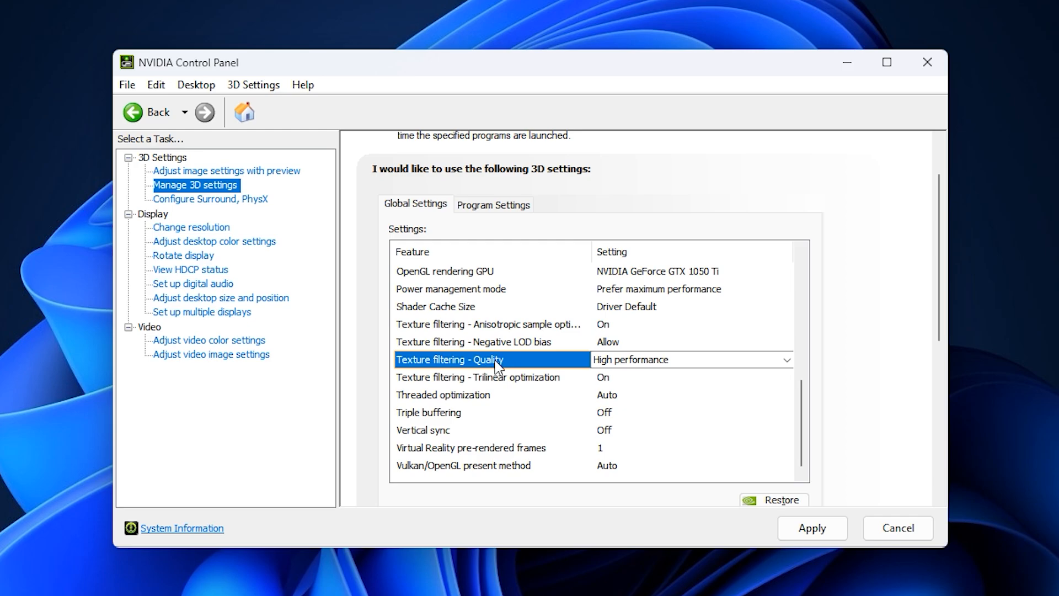
mouse_move(631, 360)
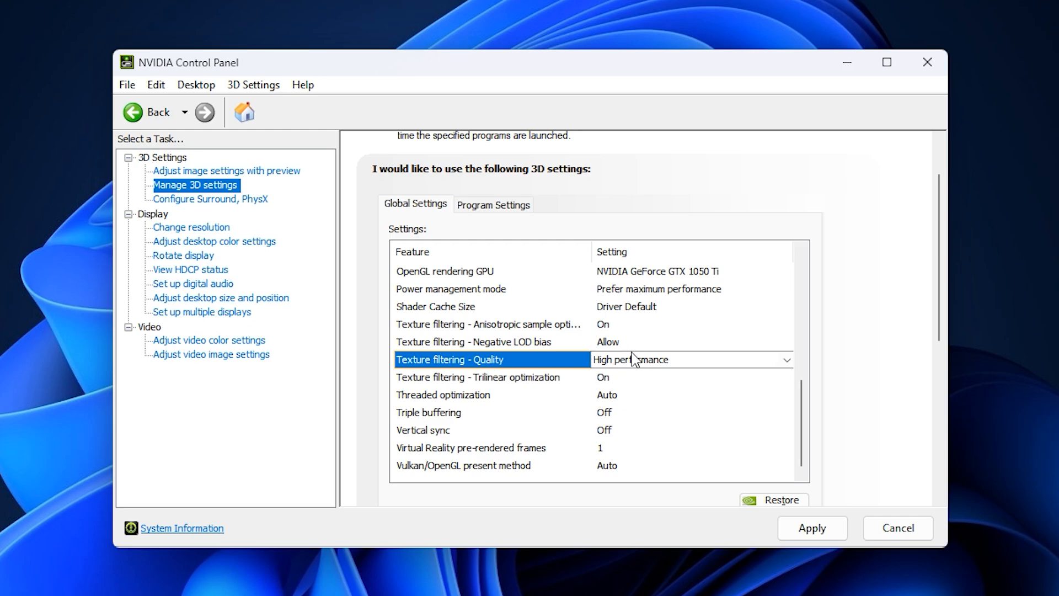
Set Texture filtering - Quality to High performance and keep Trilinear optimization On
click(786, 359)
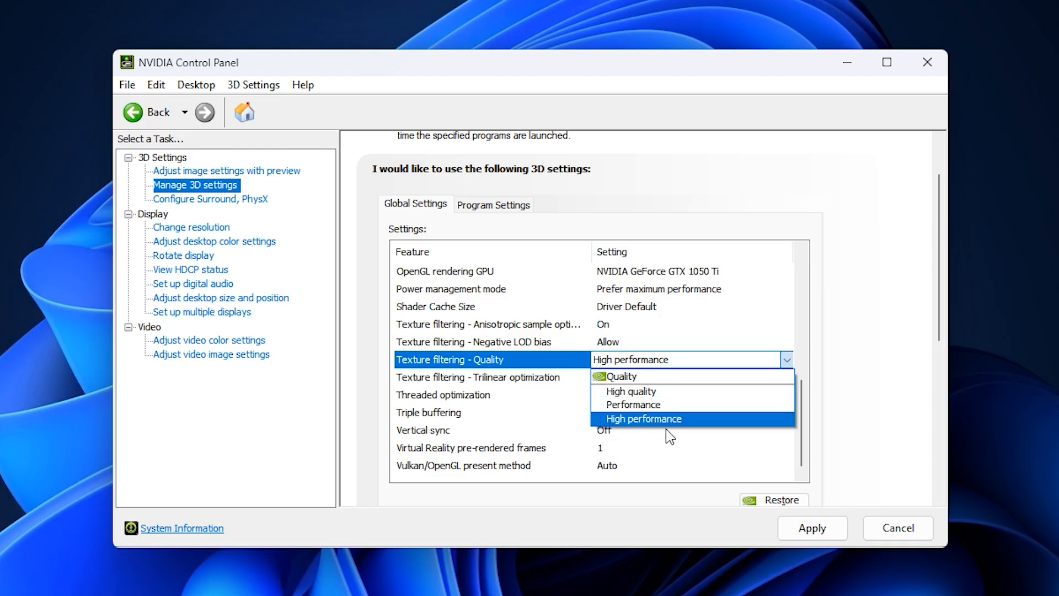
click(642, 420)
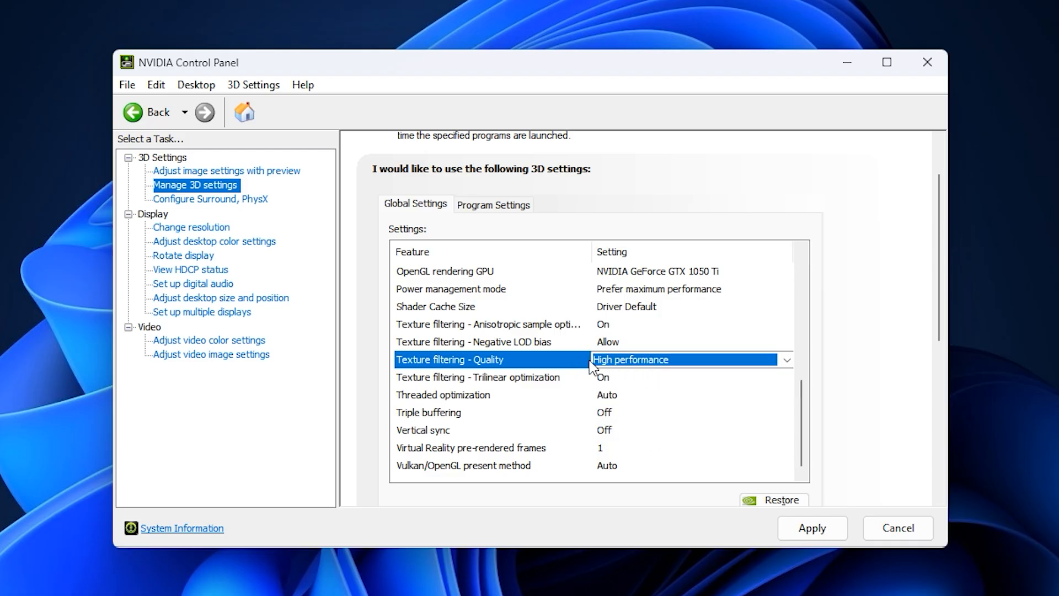
mouse_move(554, 368)
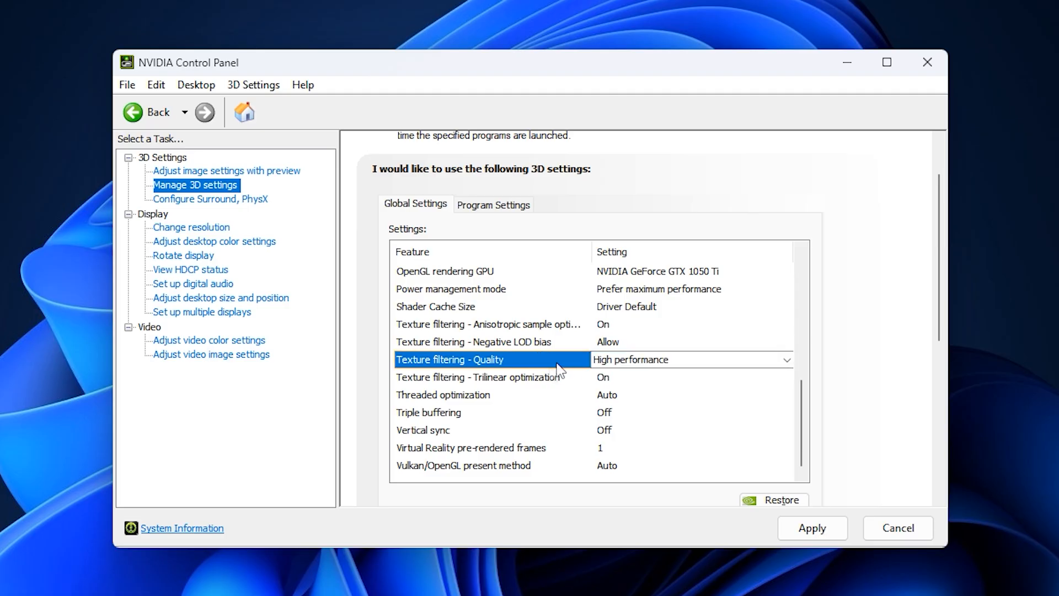
mouse_move(541, 384)
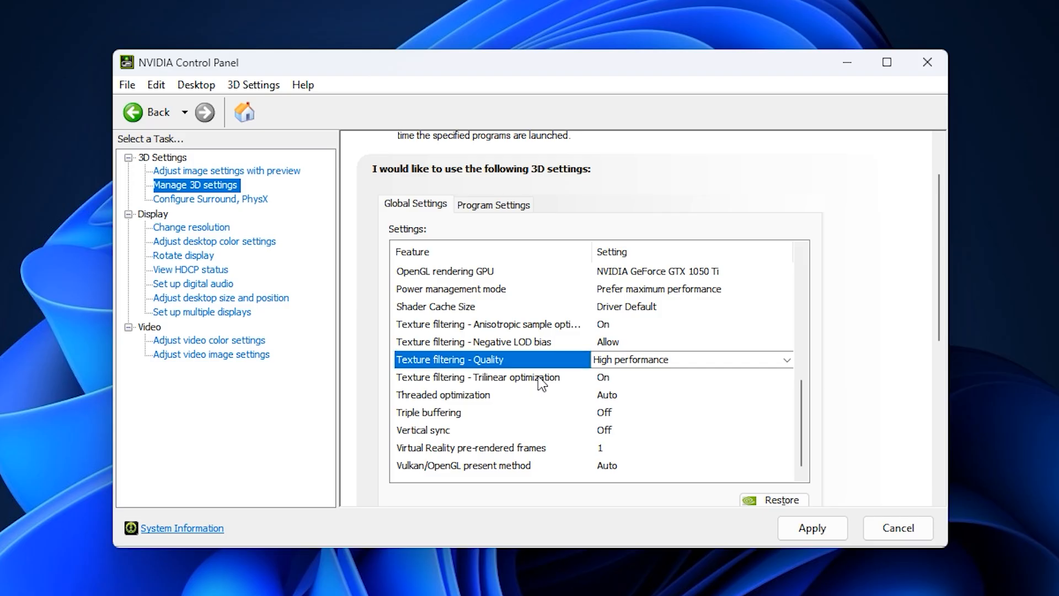
click(786, 377)
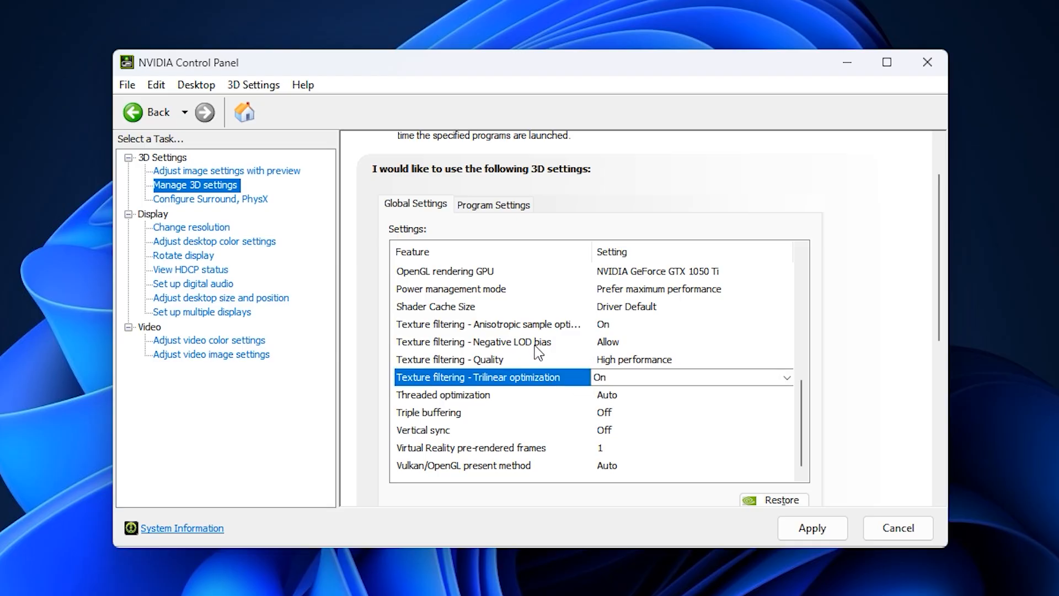
Switch Negative LOD bias from Allow to Clamp, then return to Fortnite
click(474, 341)
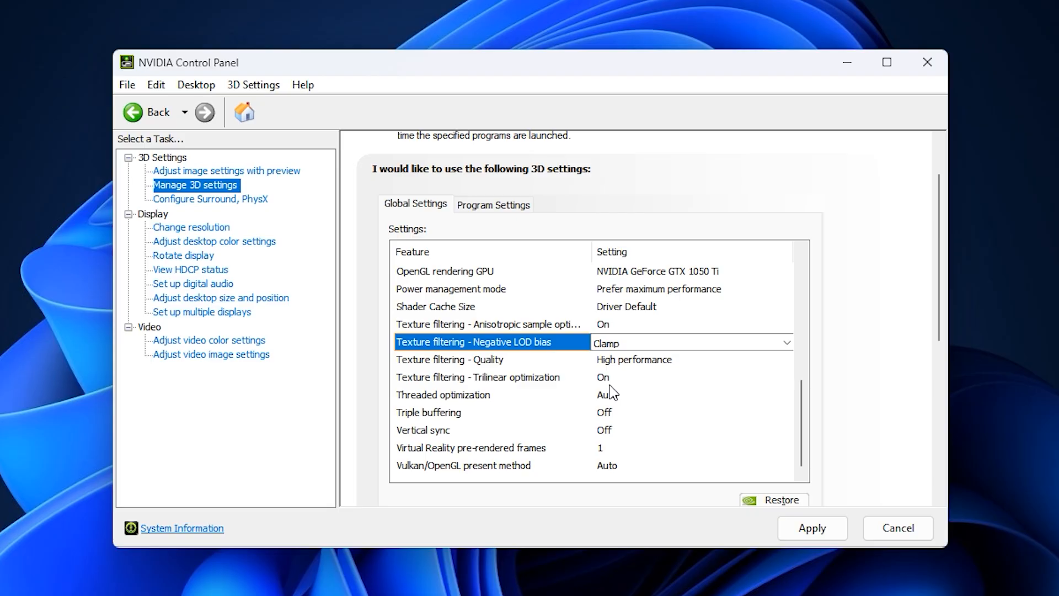
mouse_move(566, 392)
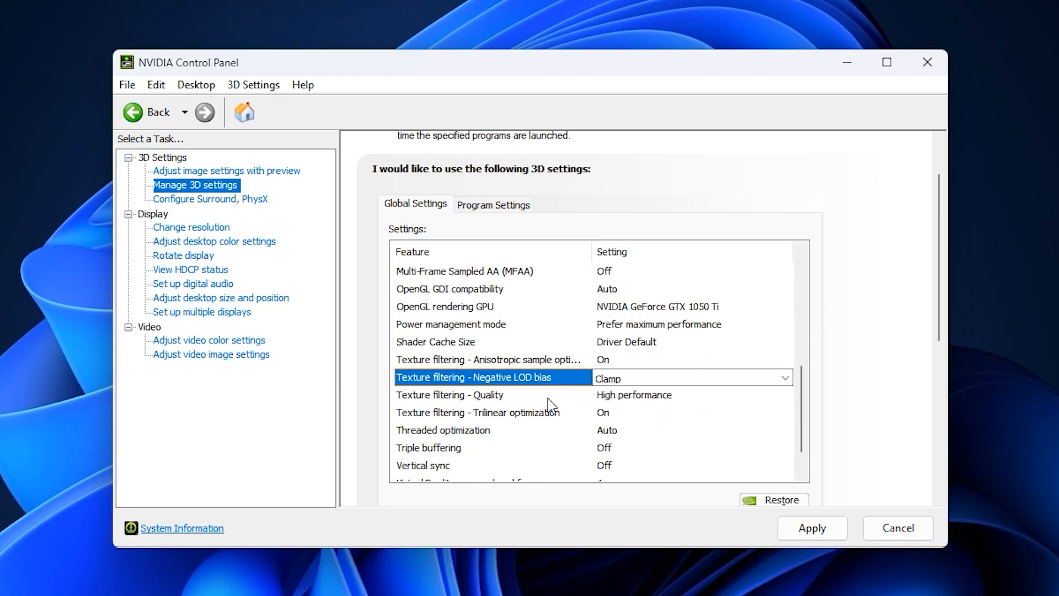
scroll(down, 3)
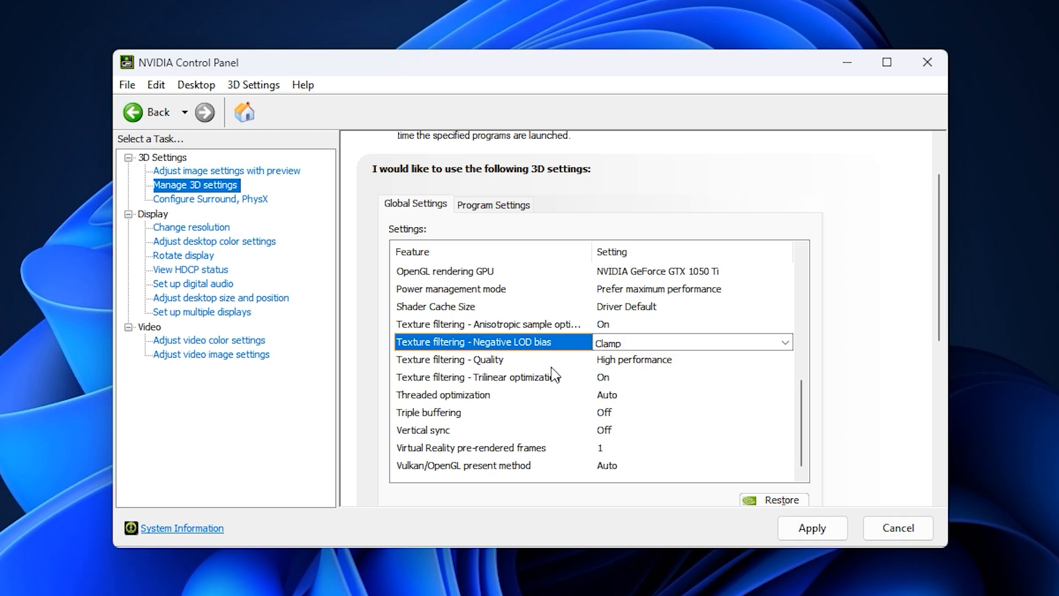
mouse_move(541, 357)
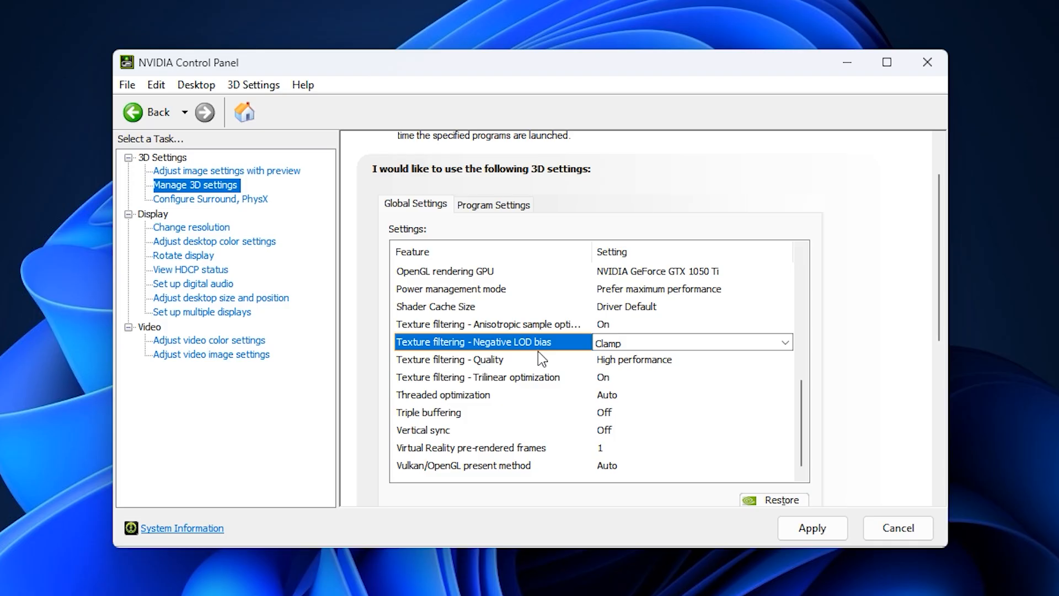
key(alt+tab)
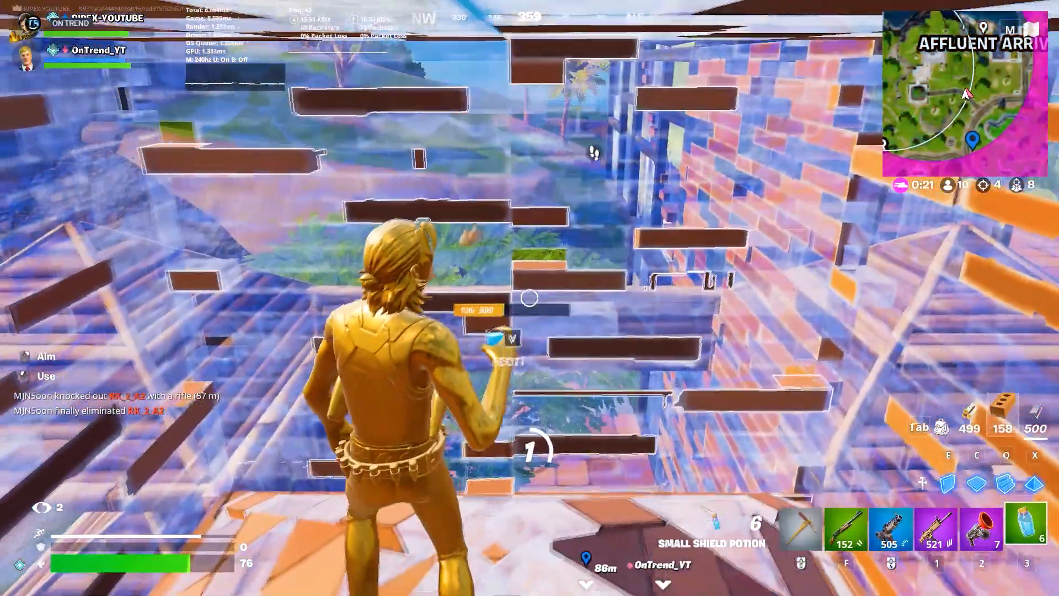